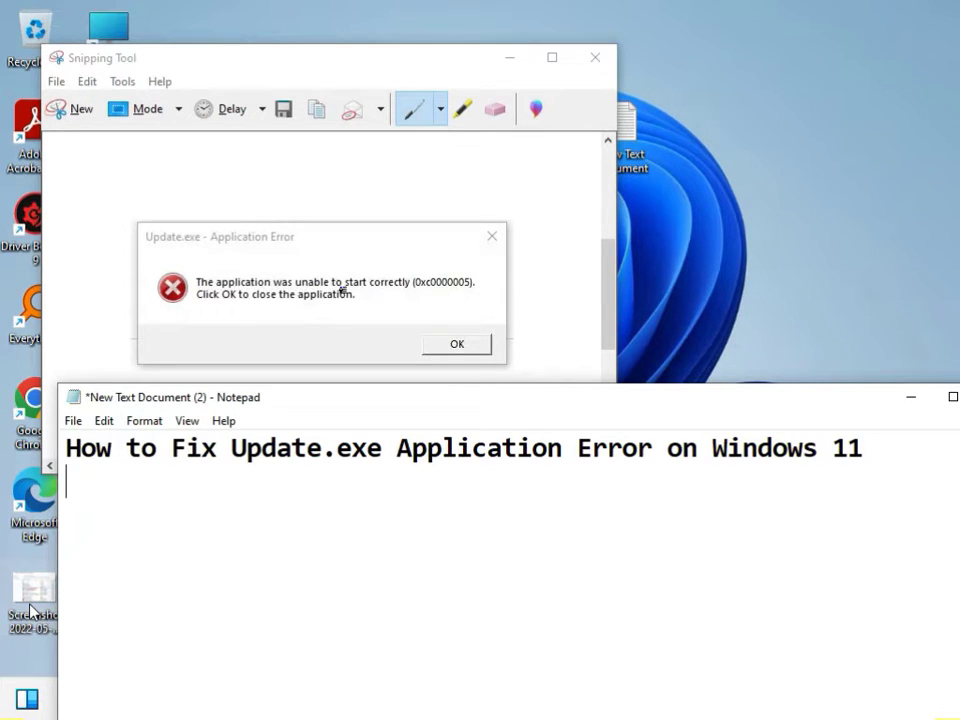
mouse_move(424, 292)
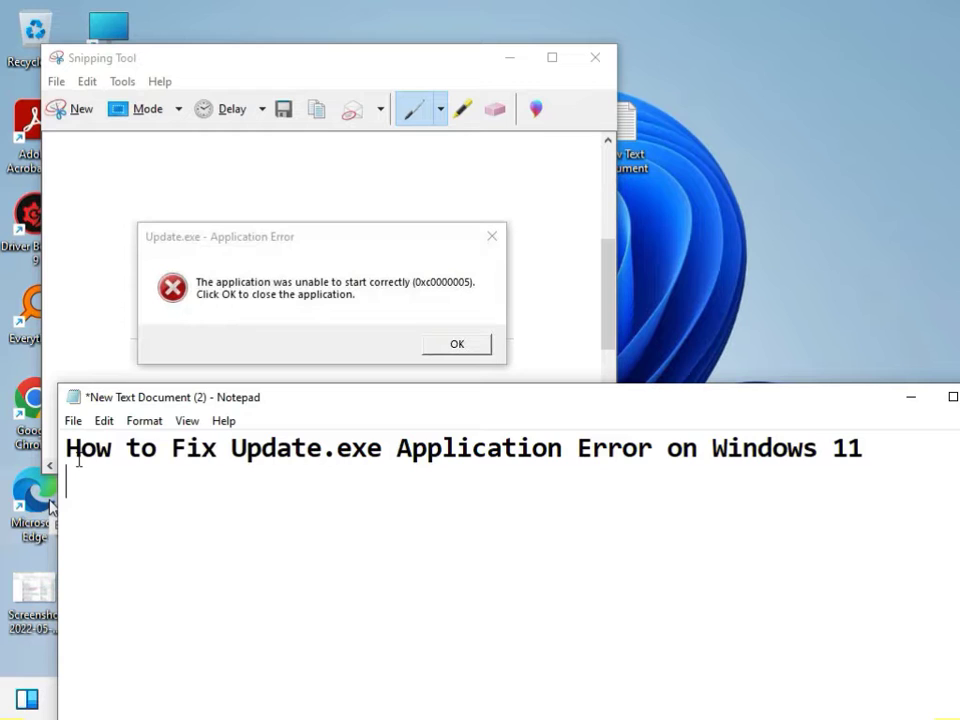
mouse_move(380, 456)
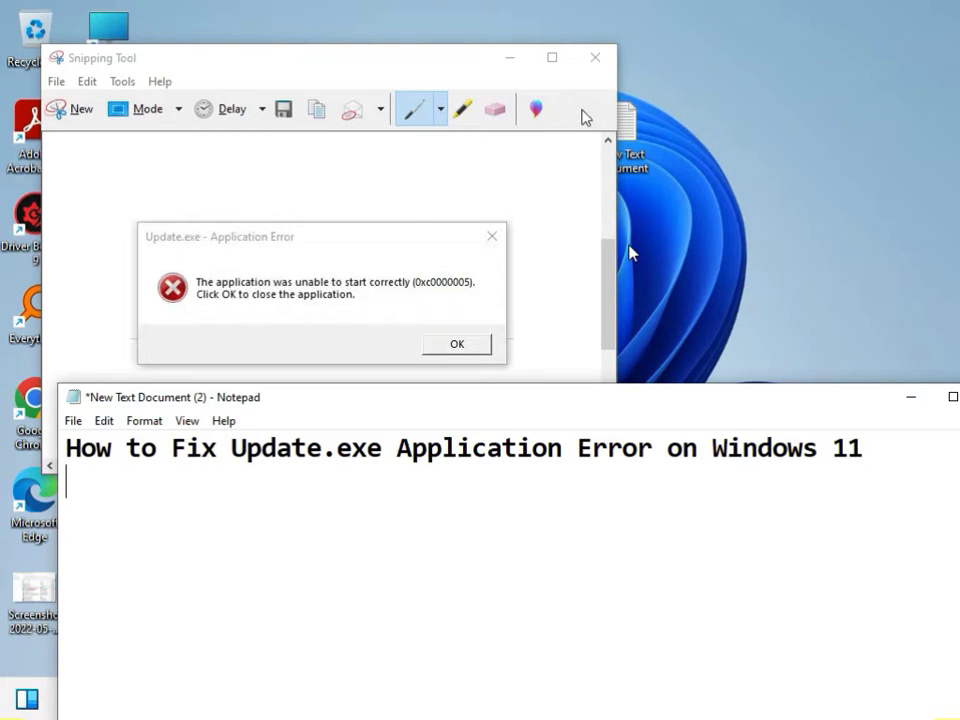
Step: Search for 'windows' and launch Windows Security from the results
left_click(596, 56)
type("windows")
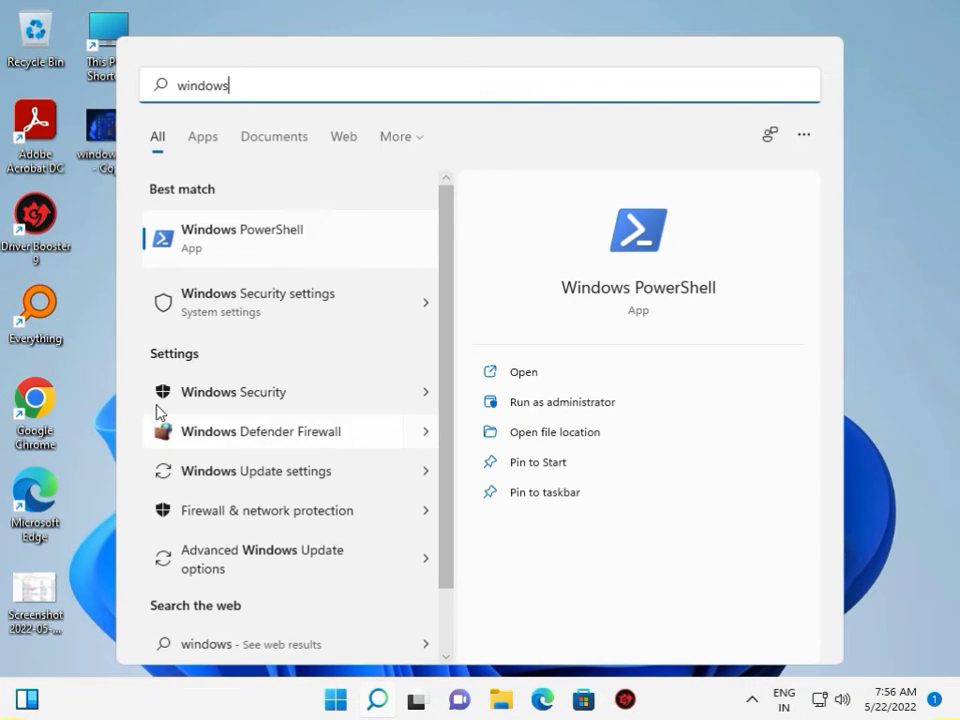
mouse_move(272, 428)
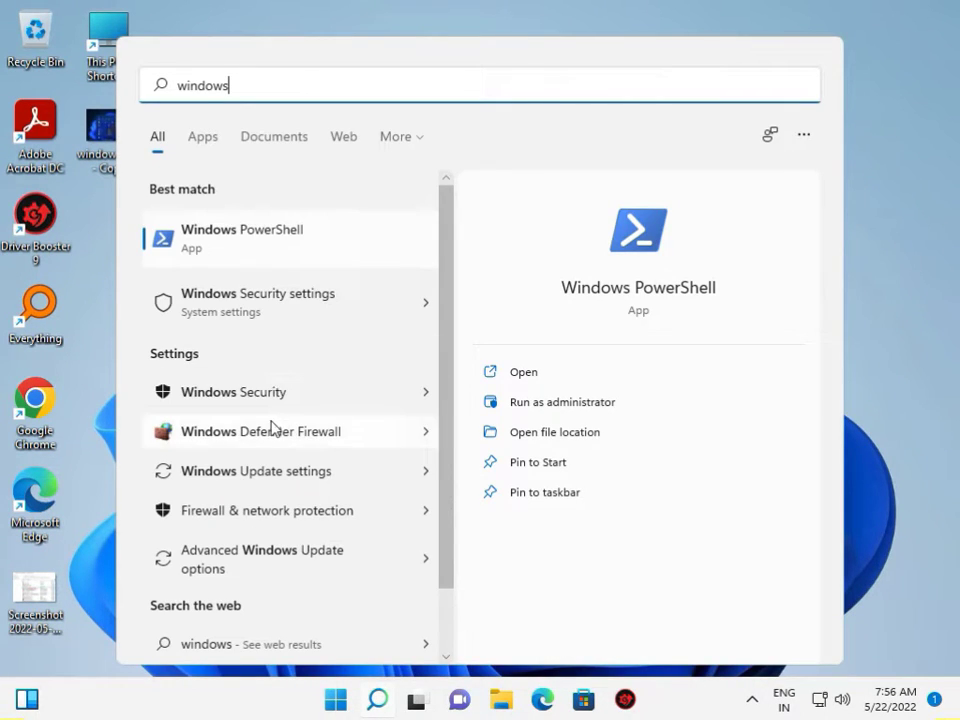
mouse_move(260, 390)
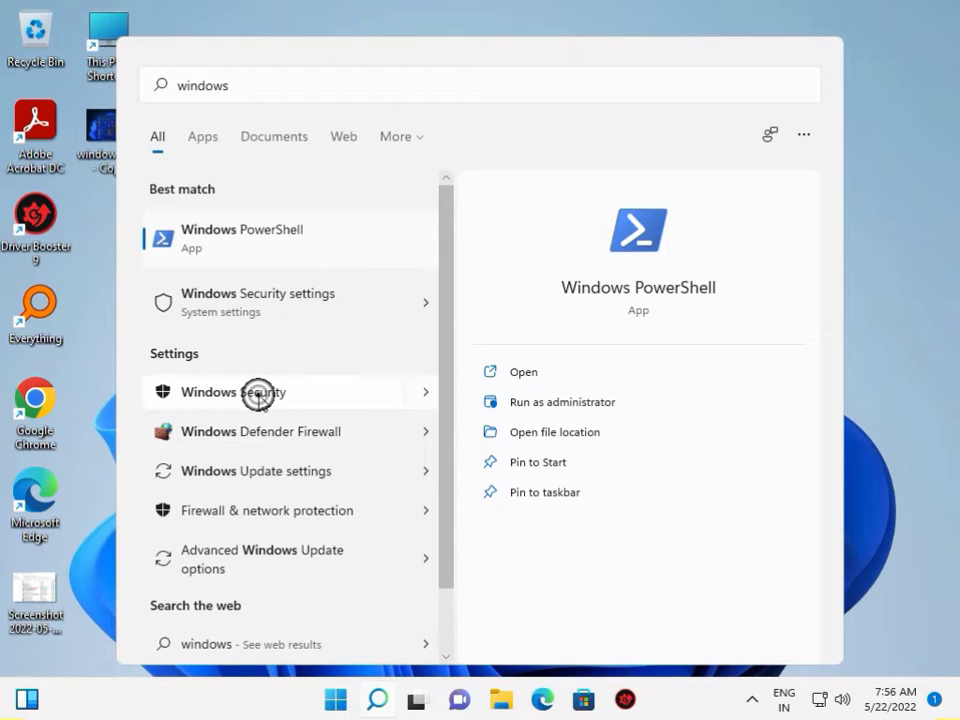
left_click(256, 390)
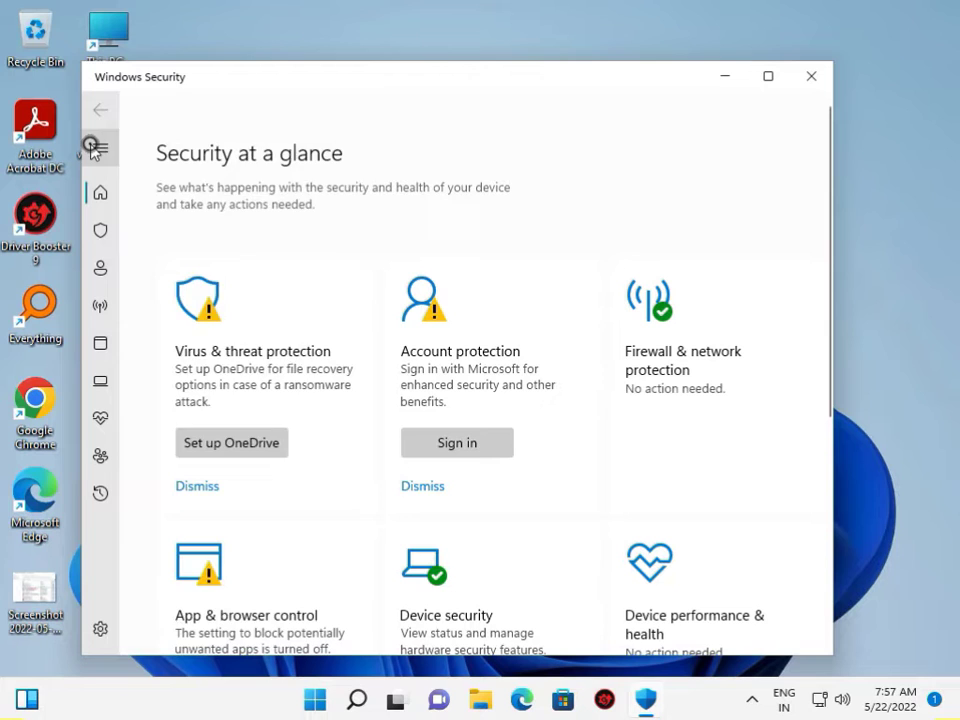
Step: Go to Virus & threat protection scan options and choose Microsoft Defender Offline scan
left_click(100, 148)
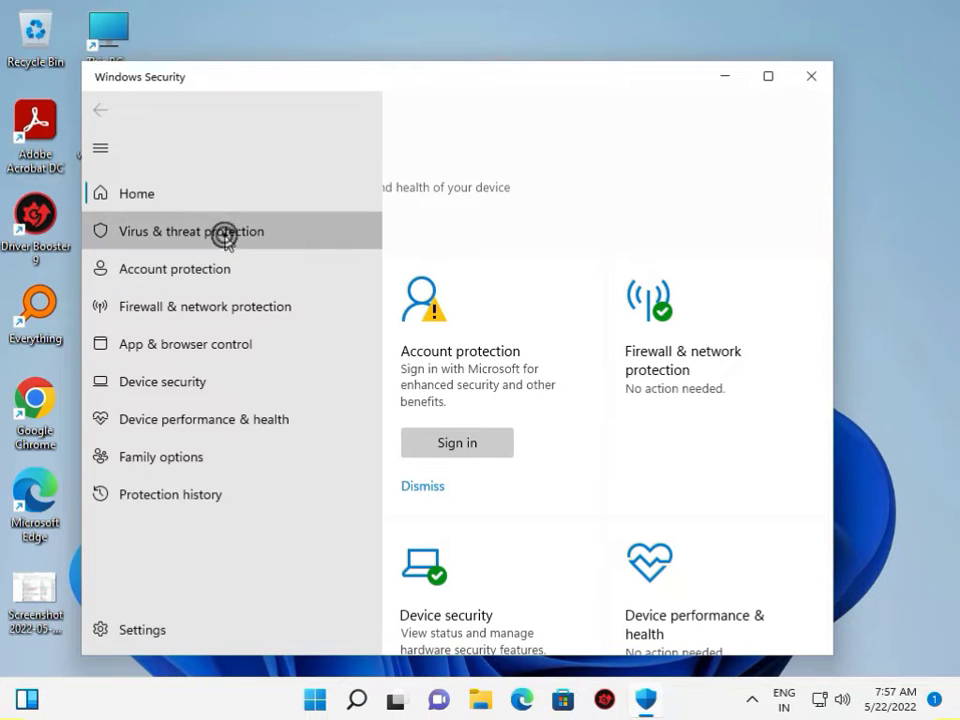
left_click(190, 232)
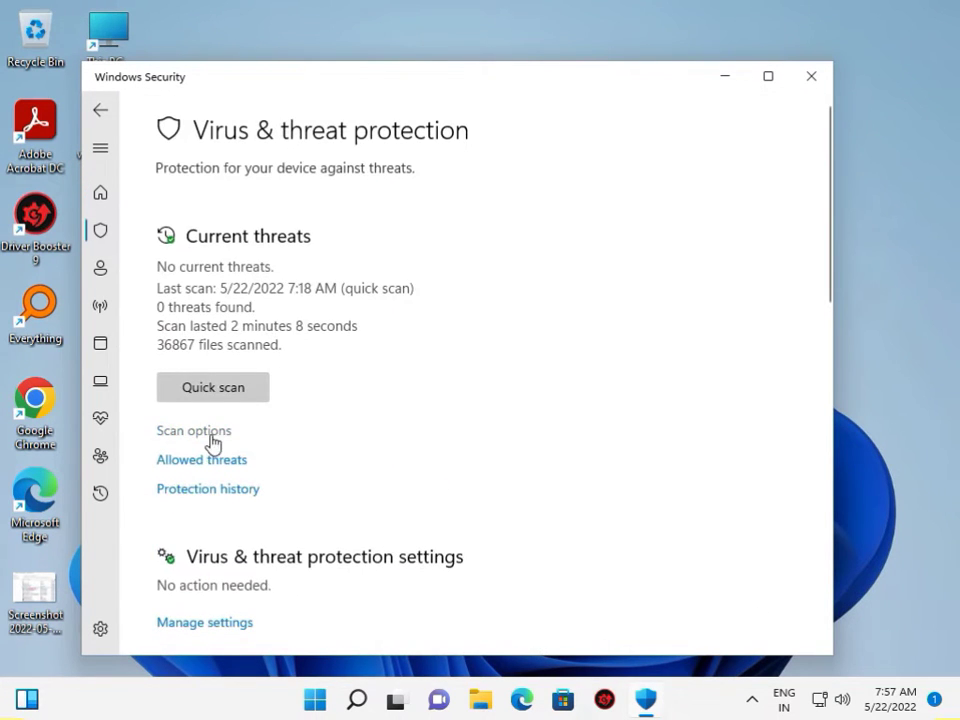
left_click(194, 430)
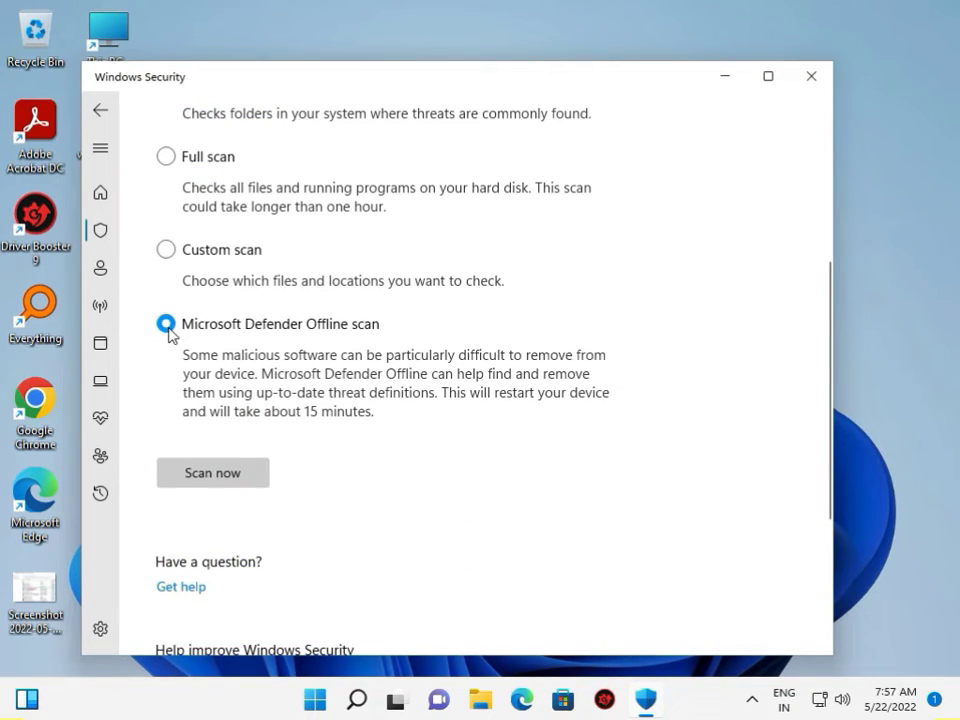
mouse_move(308, 388)
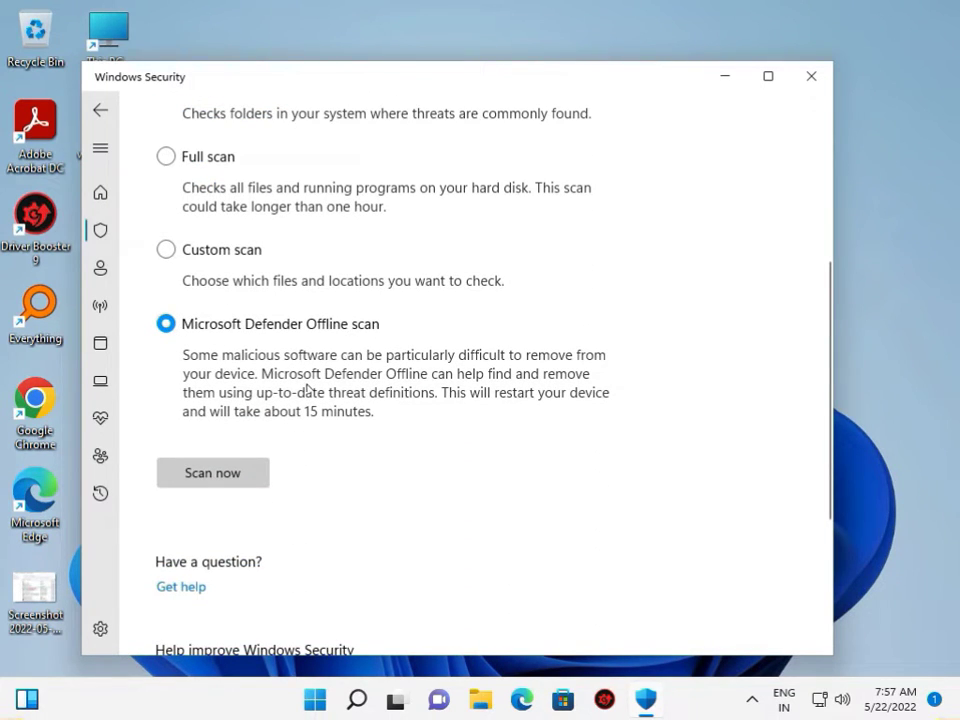
left_click(212, 472)
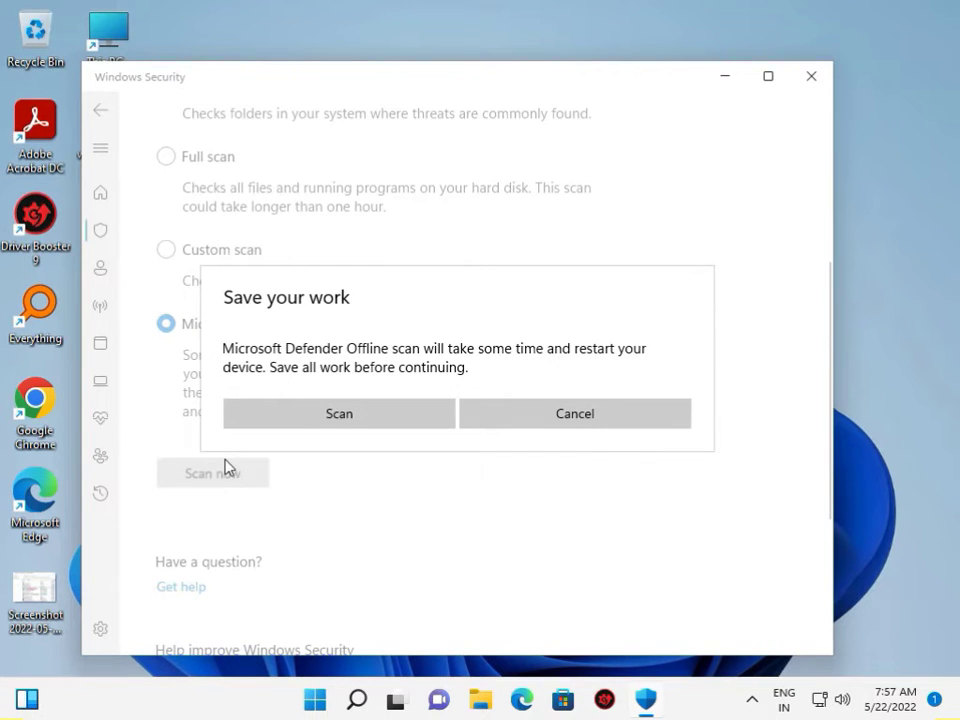
Step: Confirm Scan now, approve the UAC prompt and accept the restart warning
left_click(574, 412)
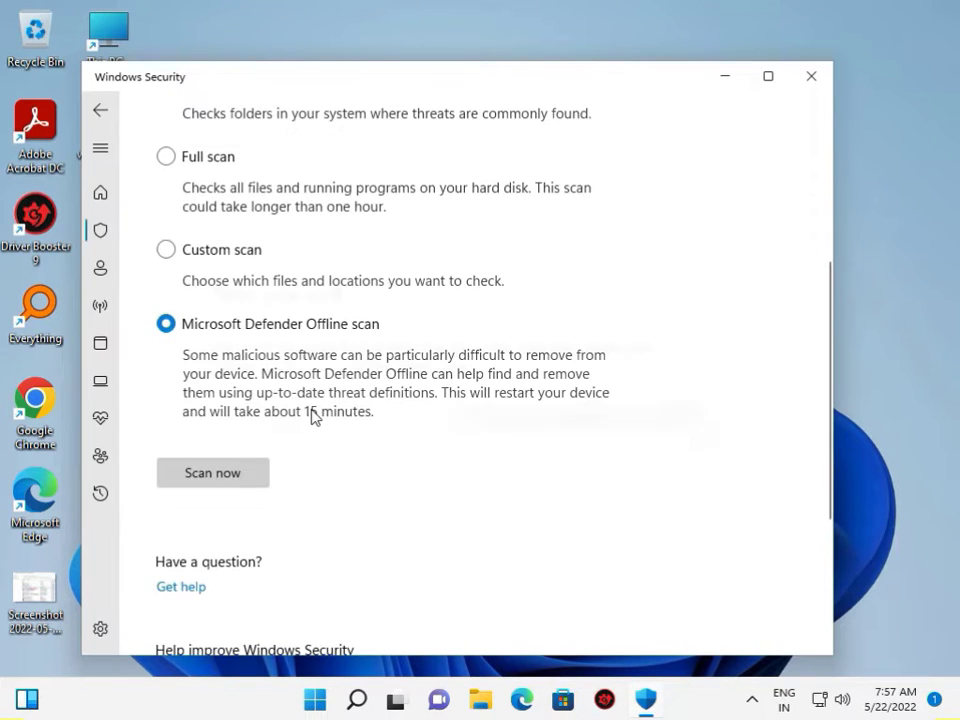
left_click(212, 472)
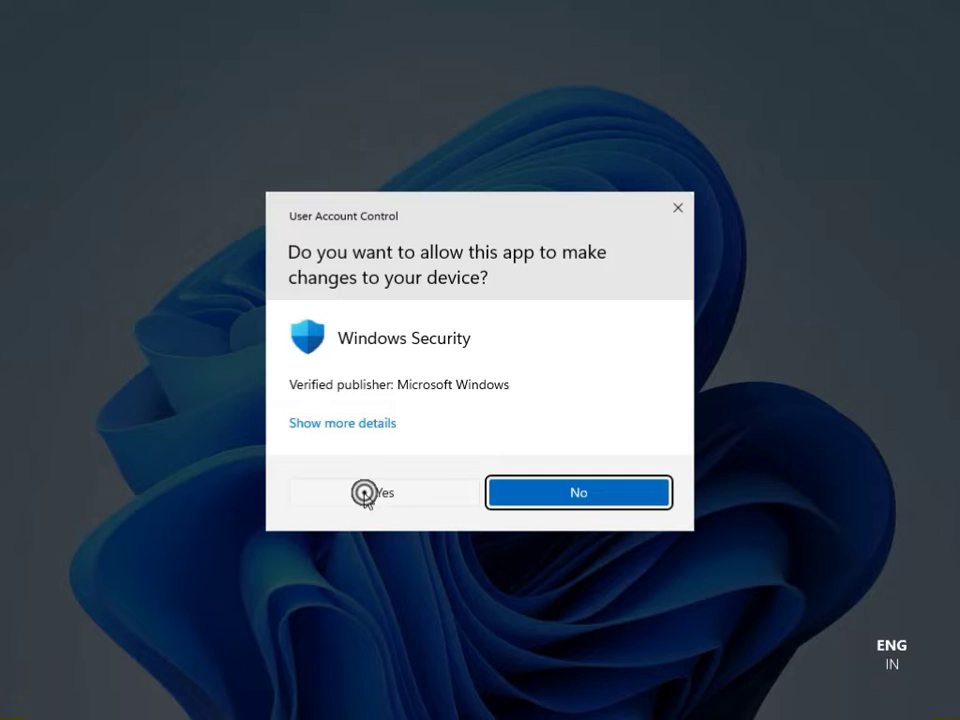
left_click(376, 492)
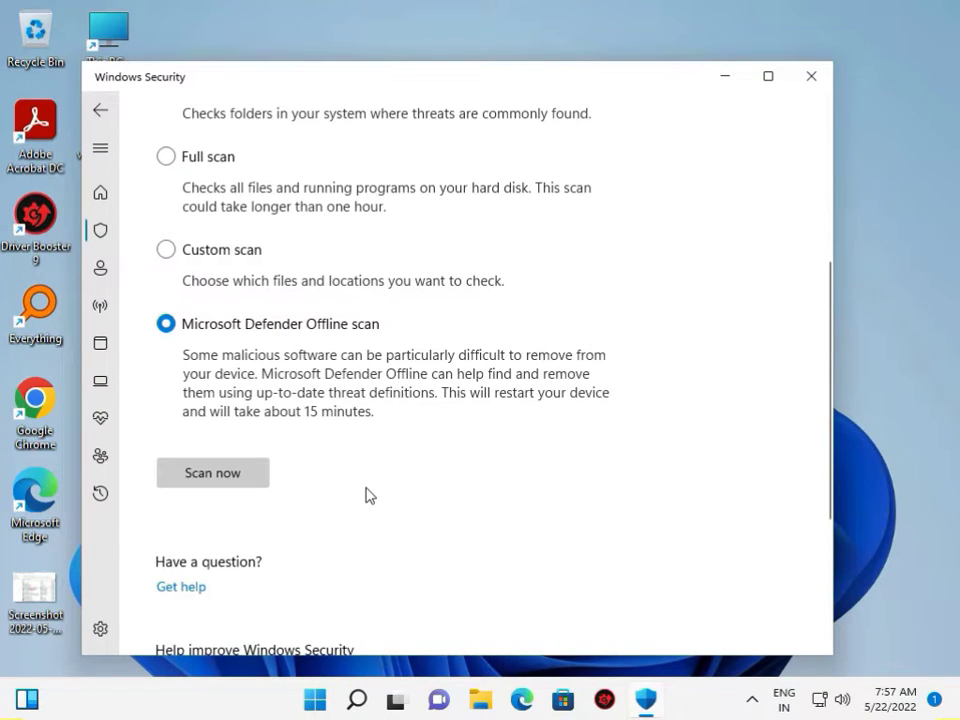
left_click(212, 472)
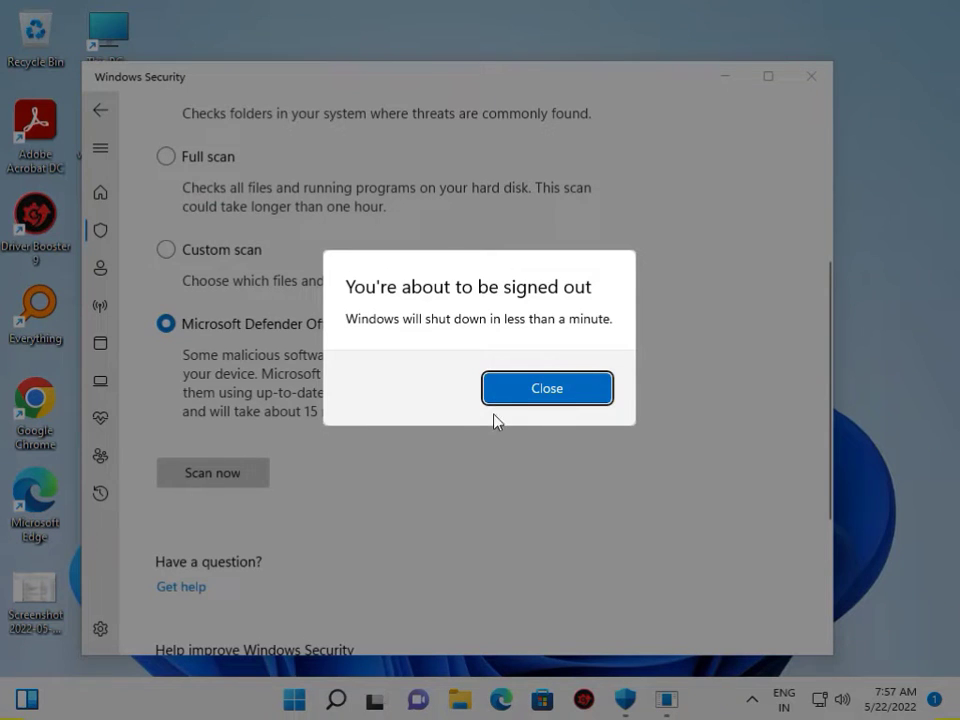
left_click(546, 388)
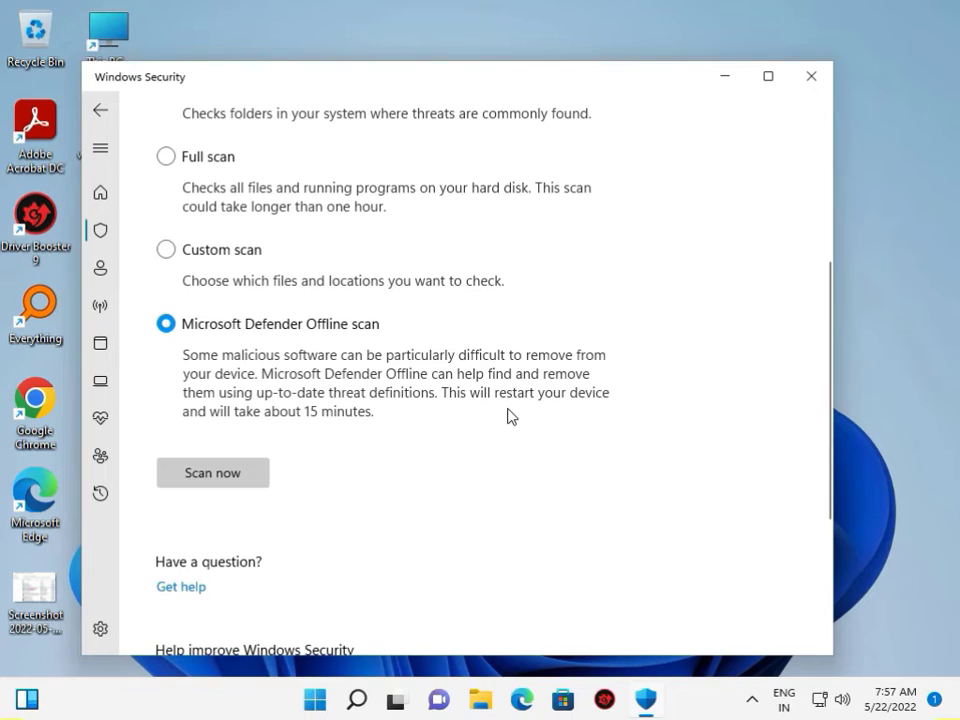
left_click(212, 472)
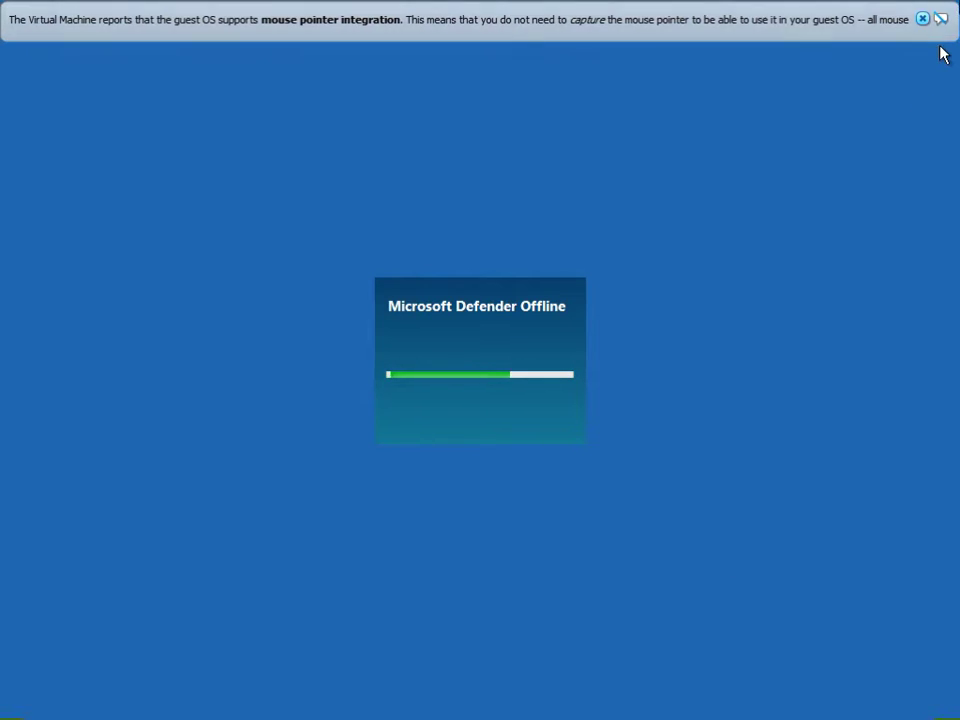
Step: Let the Microsoft Defender Offline scan finish and return to the desktop
left_click(922, 18)
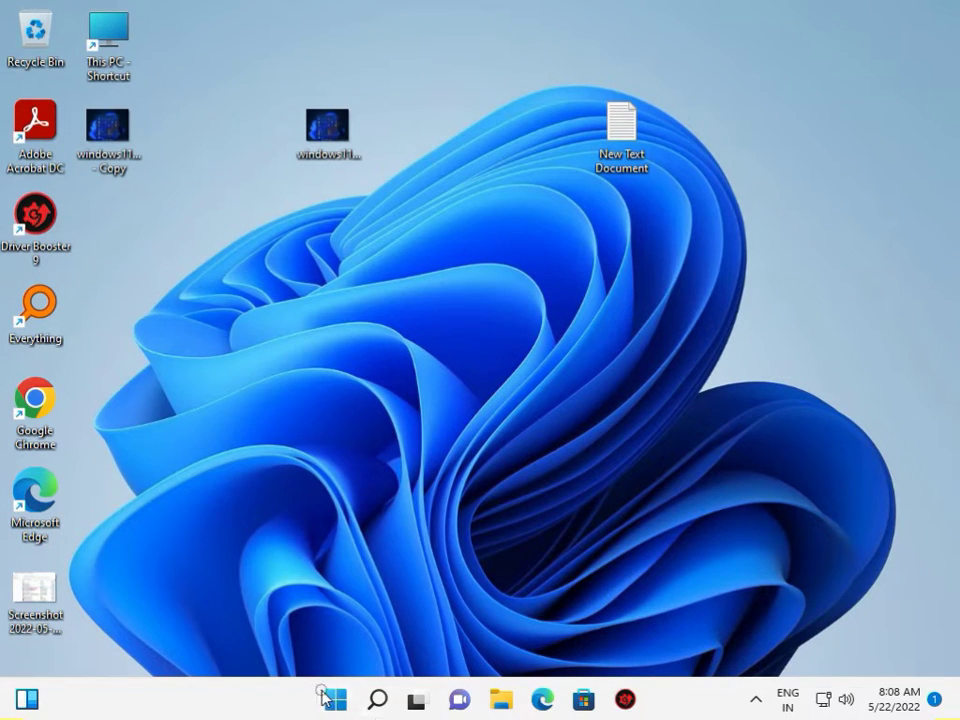
Step: Search 'cmd' and run Command Prompt as administrator, approving UAC
left_click(332, 698)
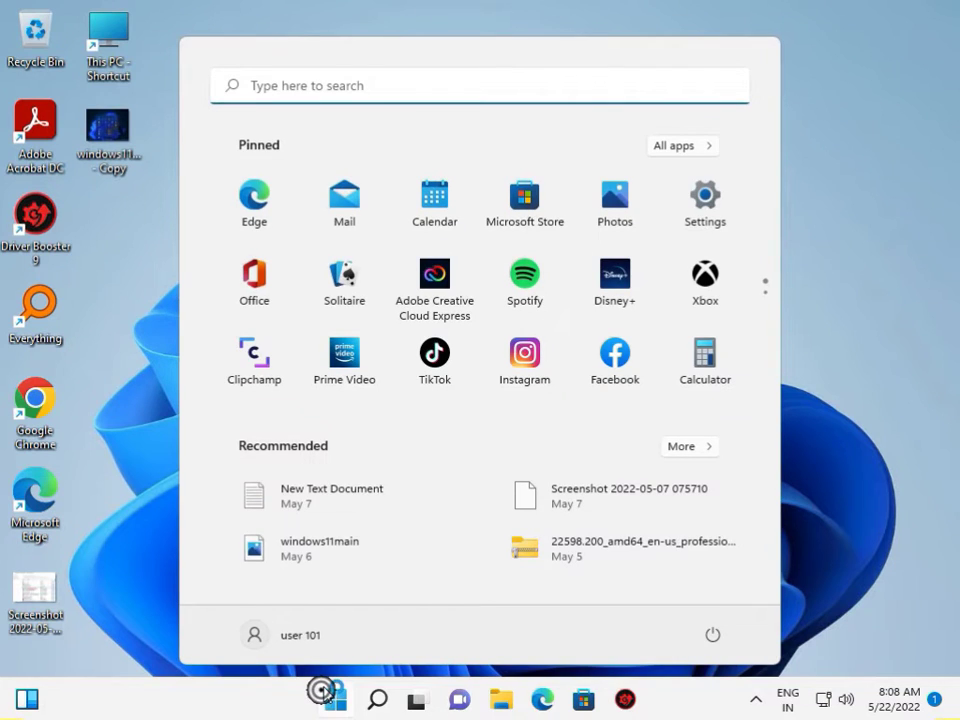
type("cm")
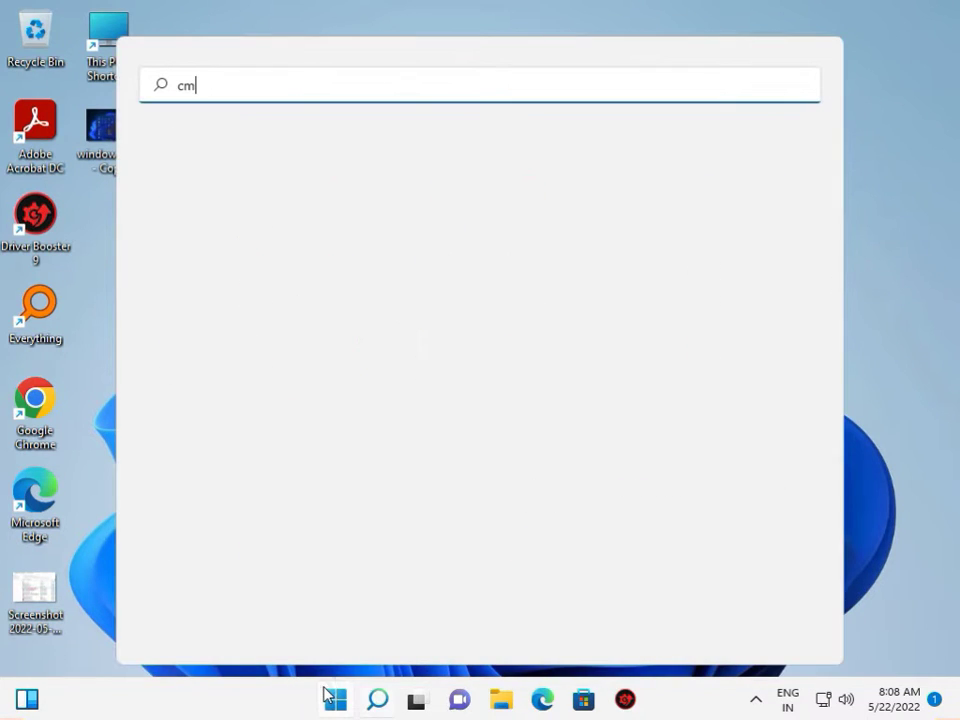
type("d")
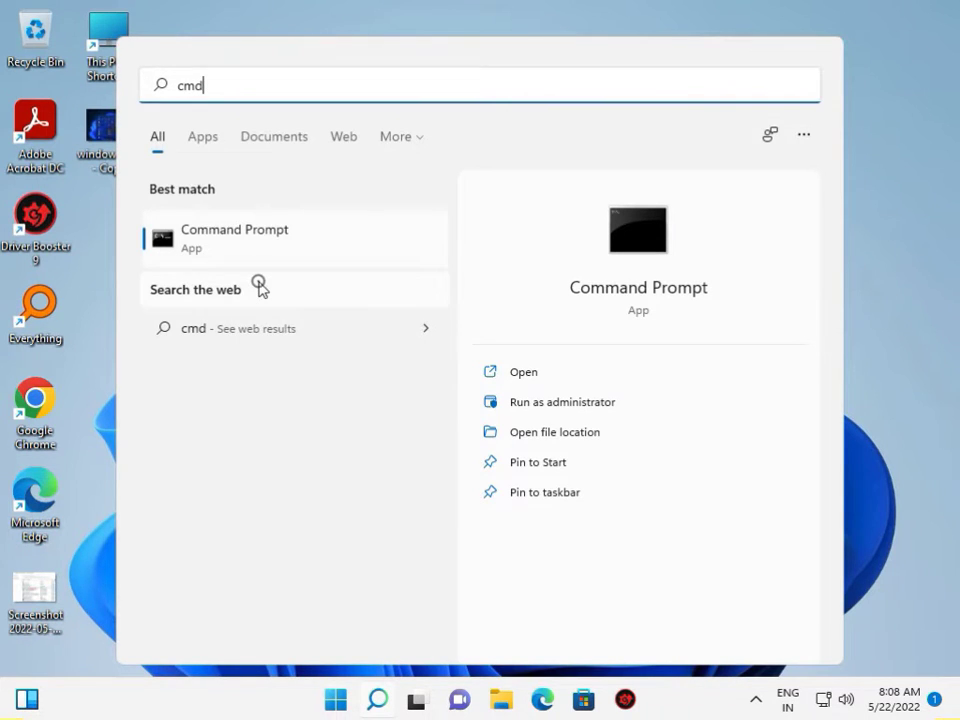
left_click(562, 400)
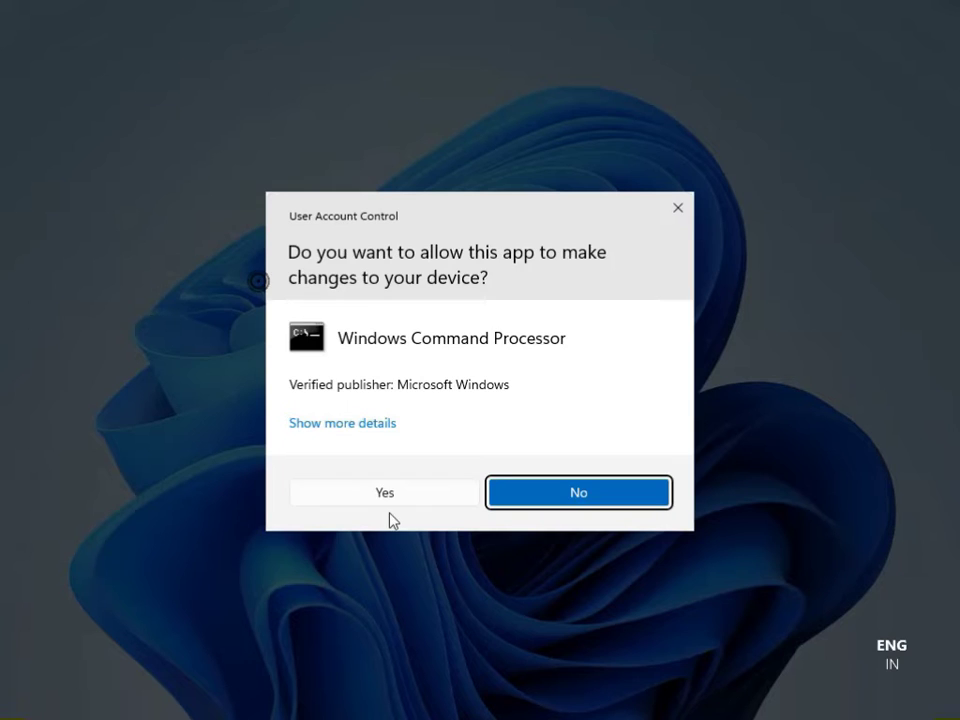
left_click(578, 492)
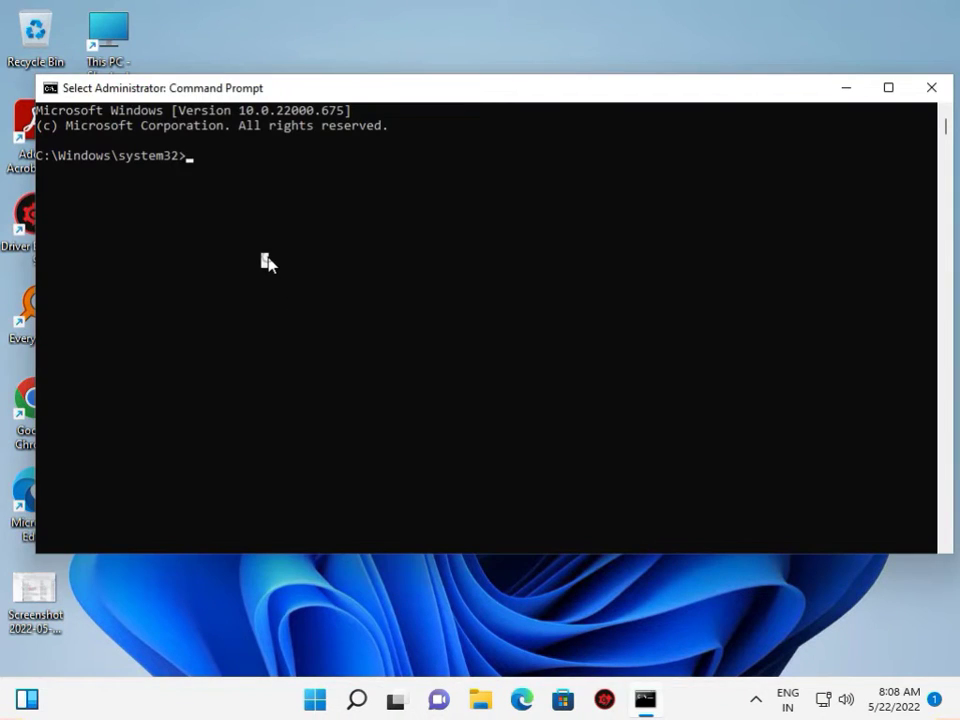
Step: Run sfc /scannow in the administrator Command Prompt to start the system file scan
type("sf")
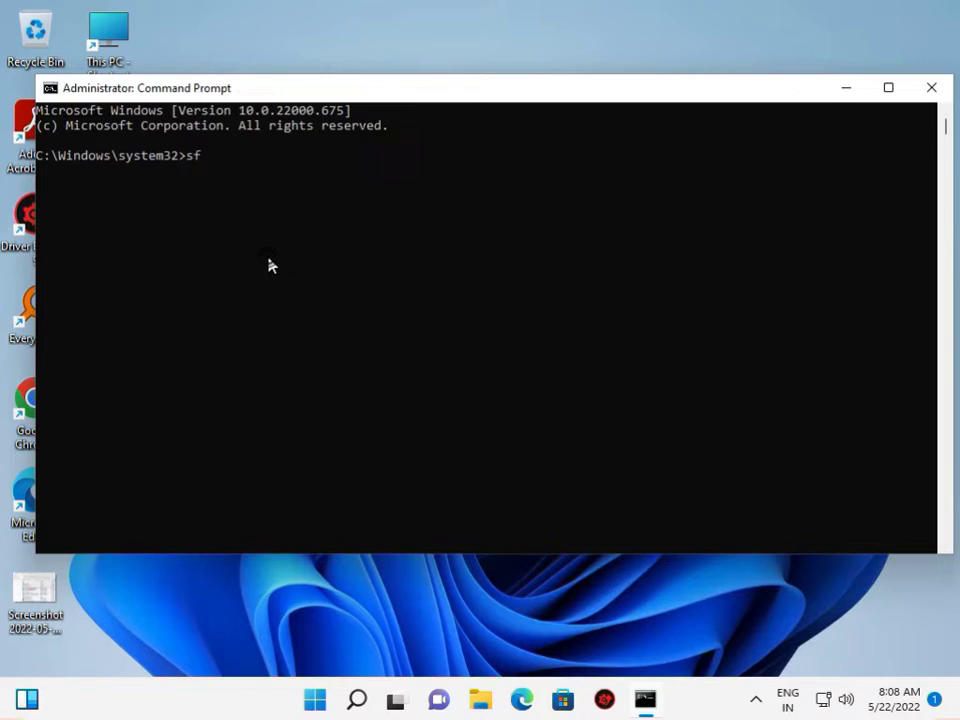
type("c")
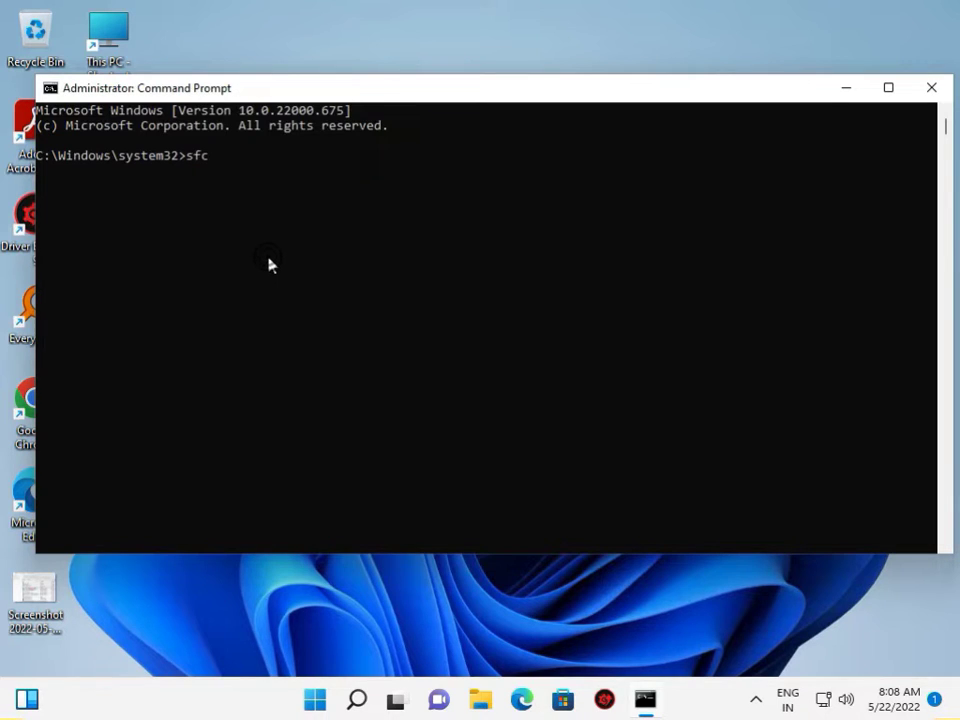
type("s")
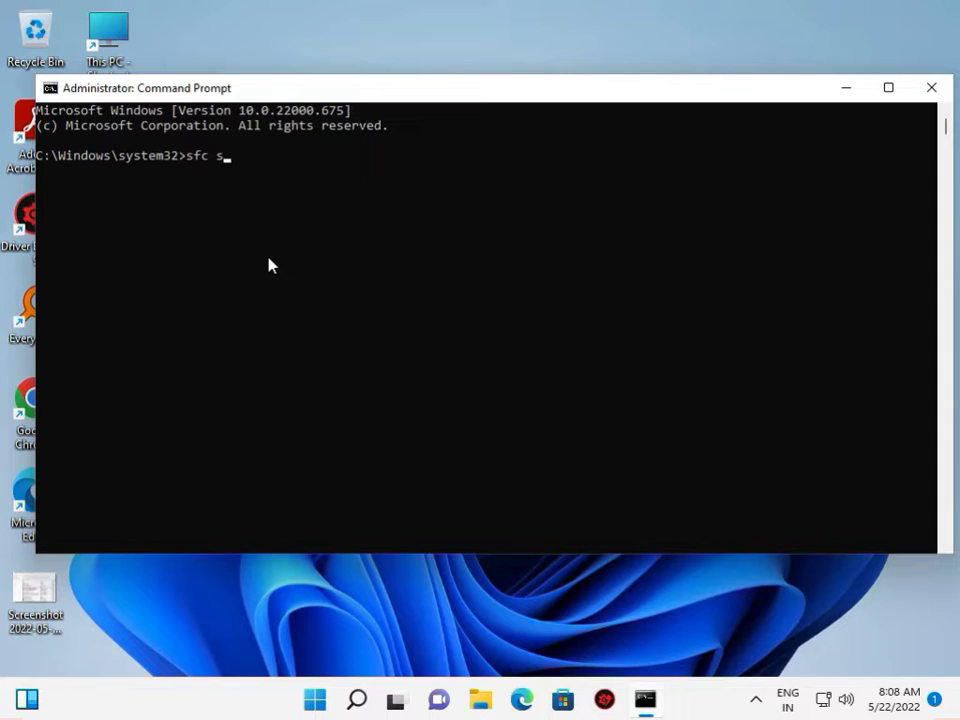
type("canno")
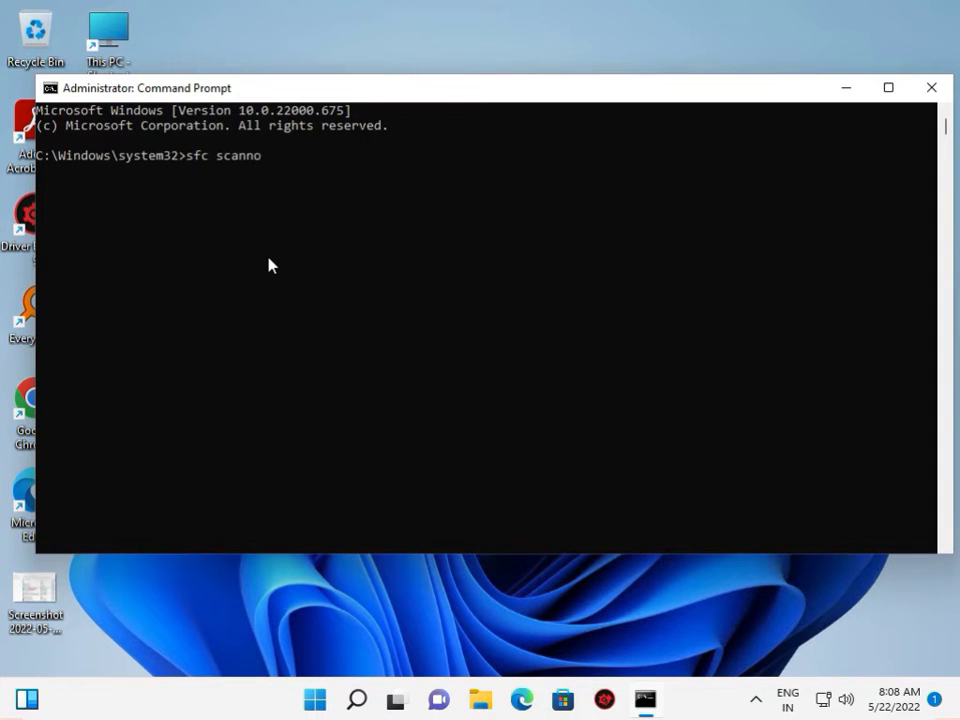
type("w")
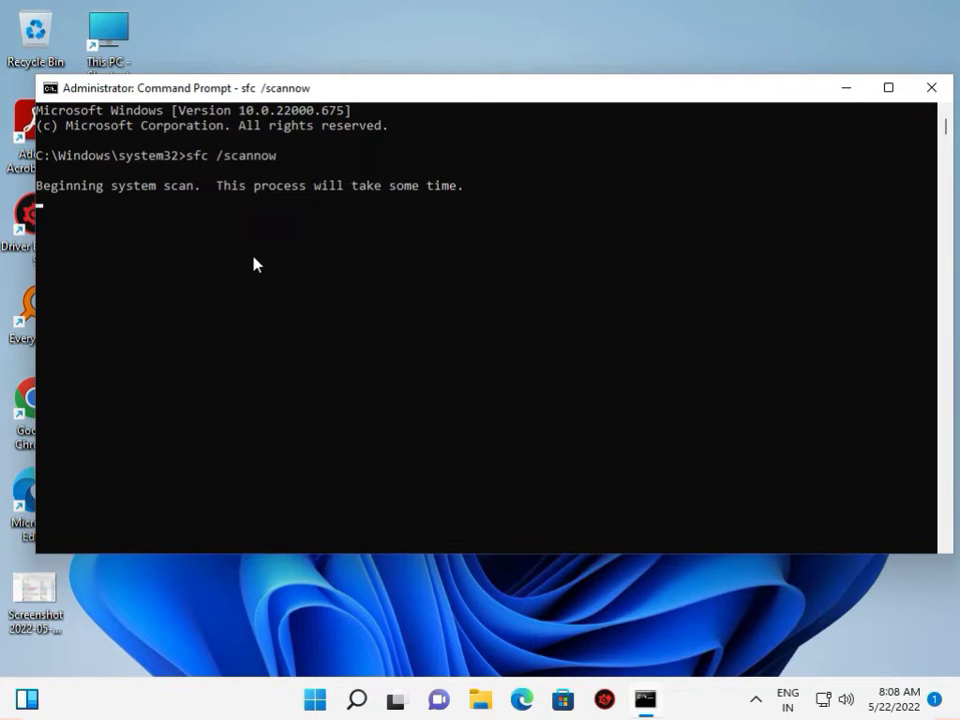
mouse_move(108, 234)
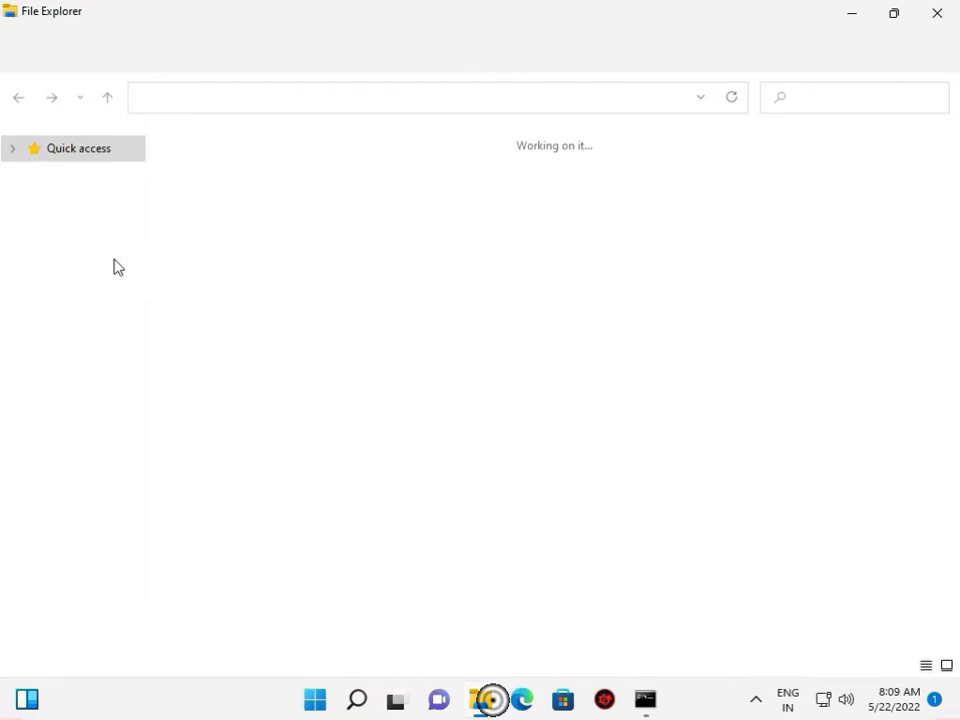
Step: Launch File Explorer and bring up the context menu of This PC
left_click(12, 148)
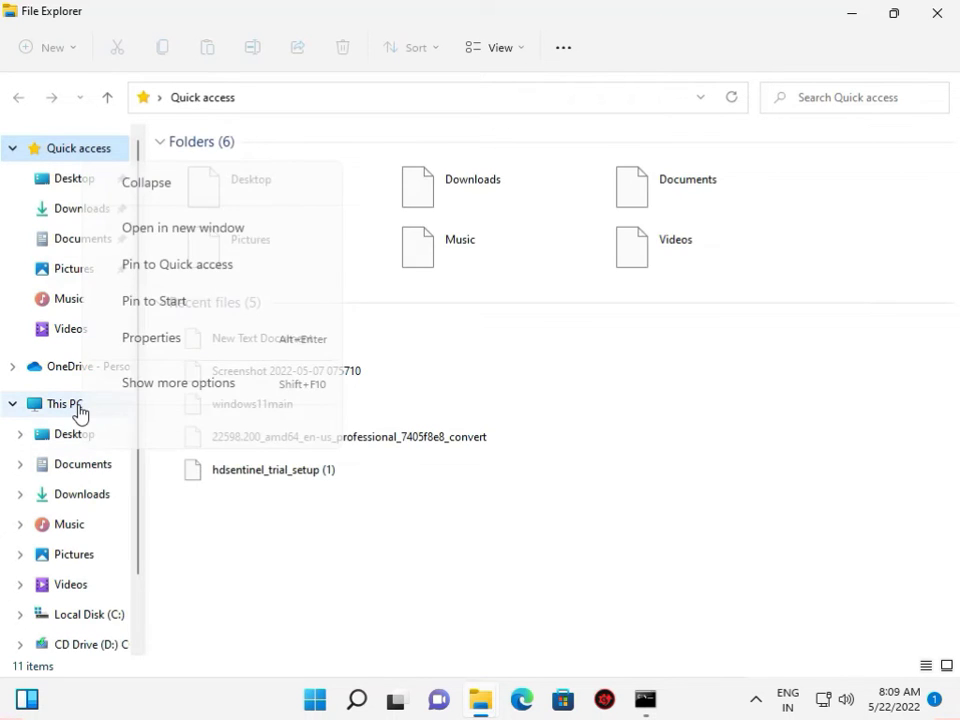
right_click(60, 404)
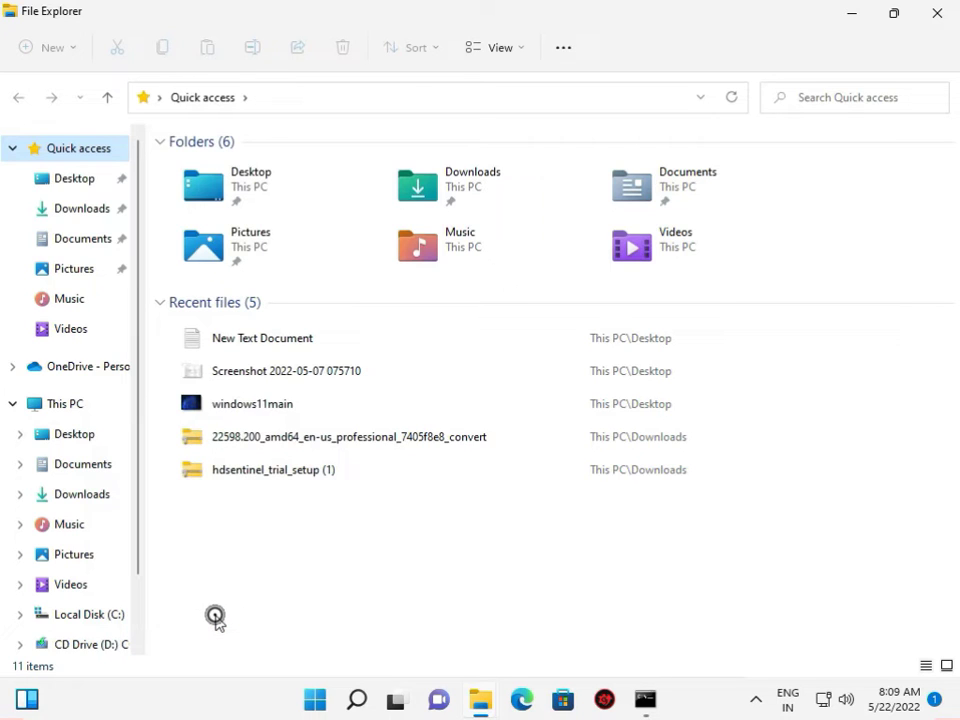
mouse_move(216, 616)
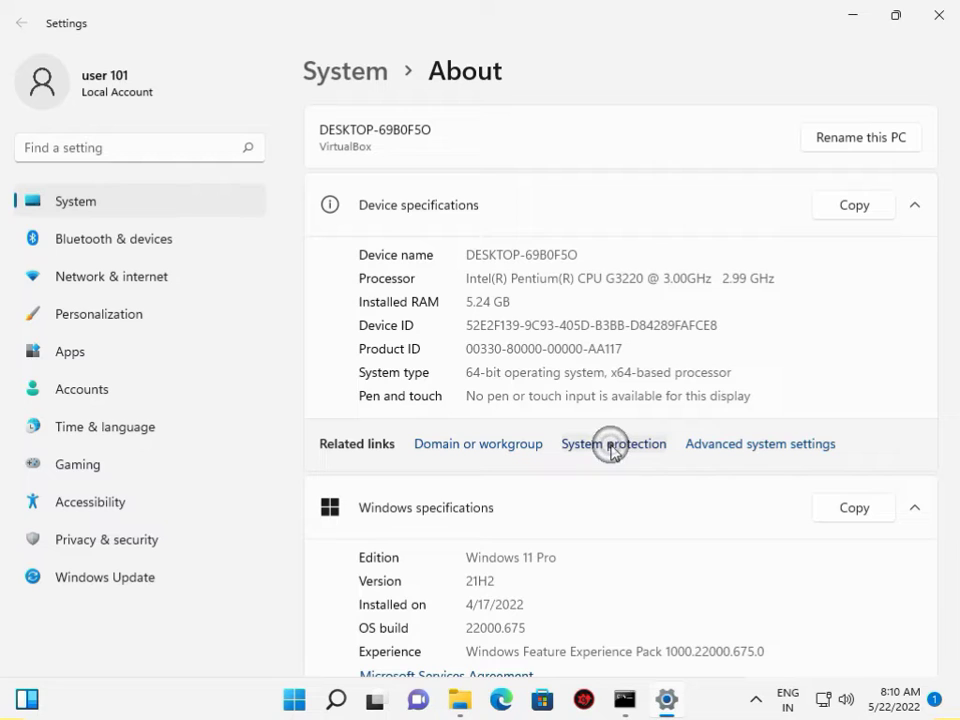
Step: Reach System Properties via System protection and go to its Advanced settings
left_click(612, 444)
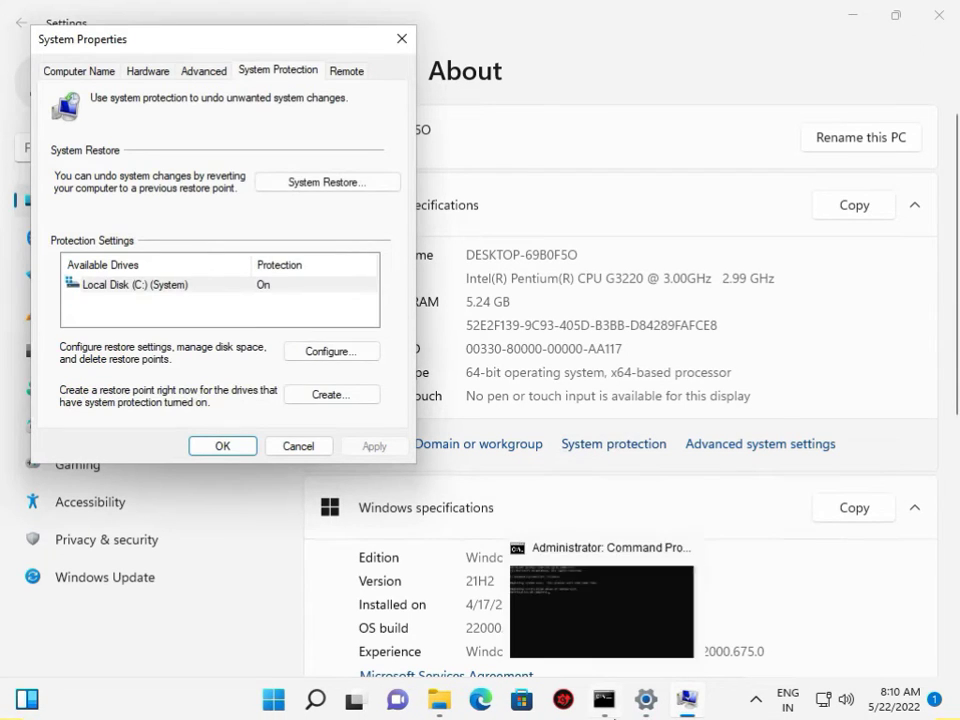
left_click(148, 72)
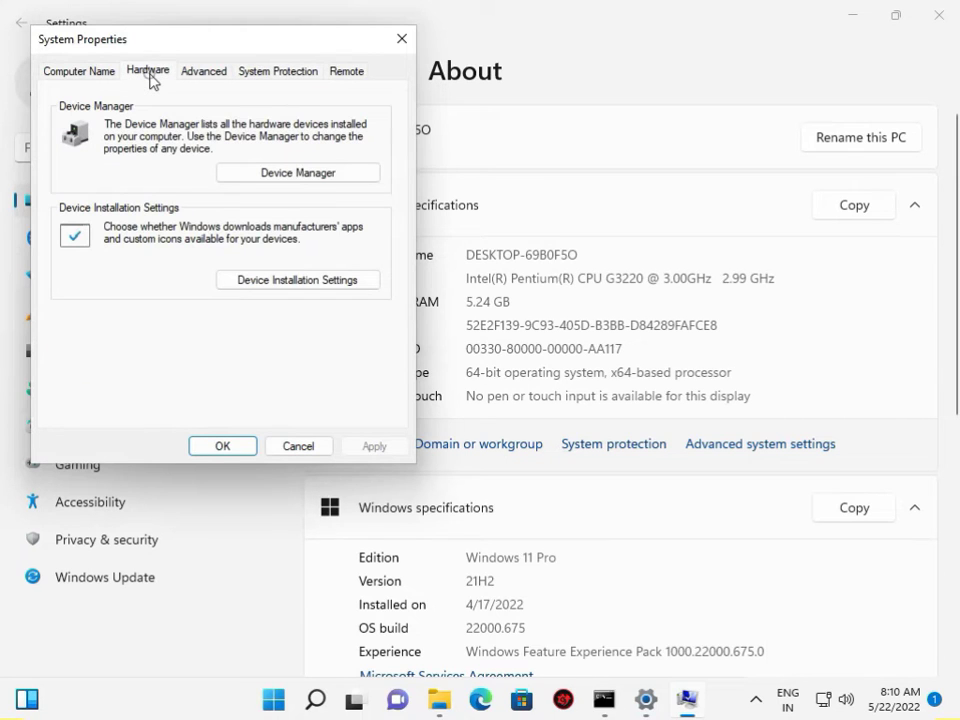
mouse_move(298, 172)
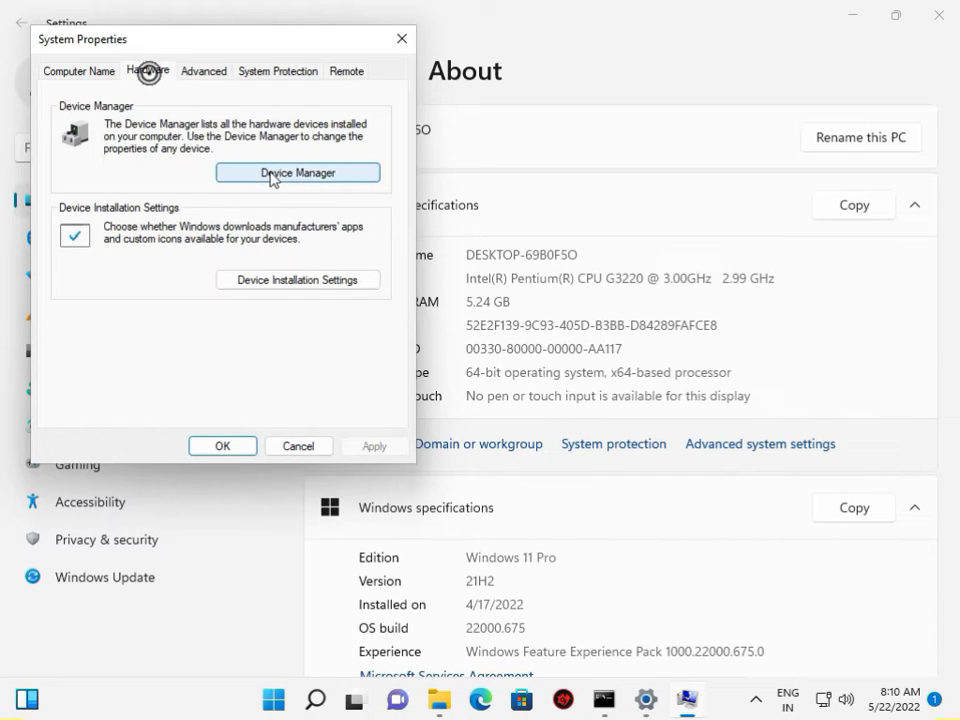
mouse_move(708, 580)
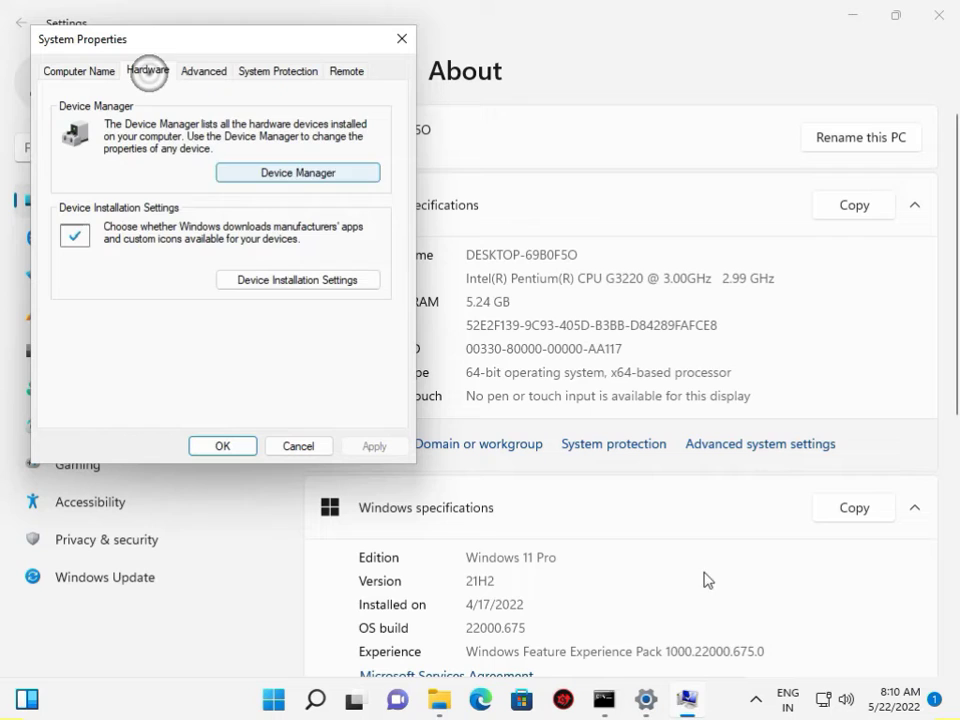
left_click(204, 72)
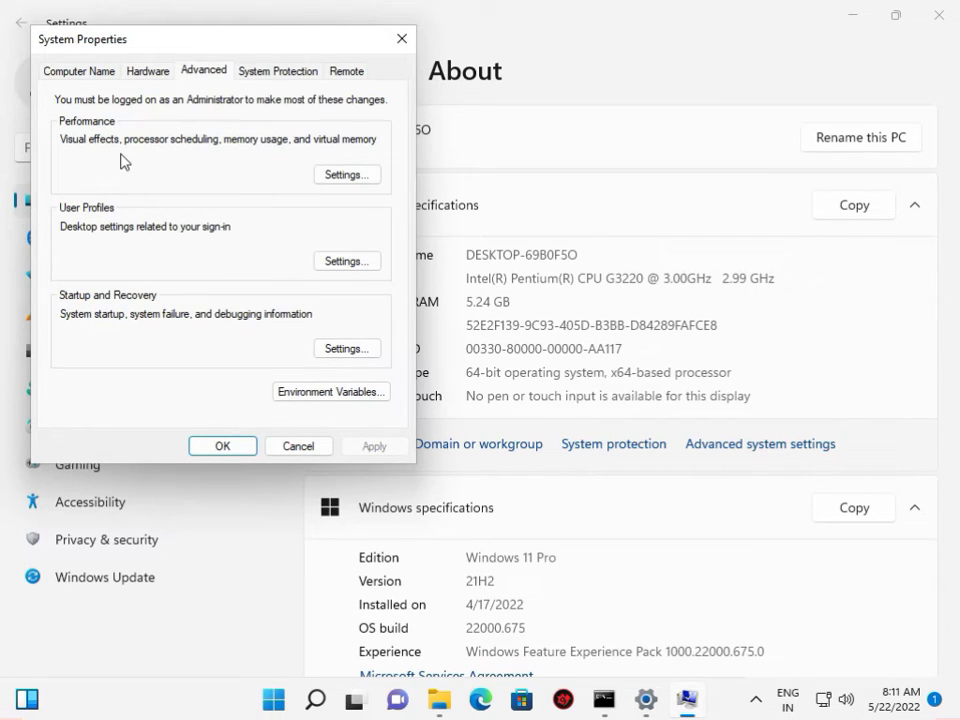
Step: In Performance Options, turn on DEP for all programs and services and accept the restart notice
left_click(346, 174)
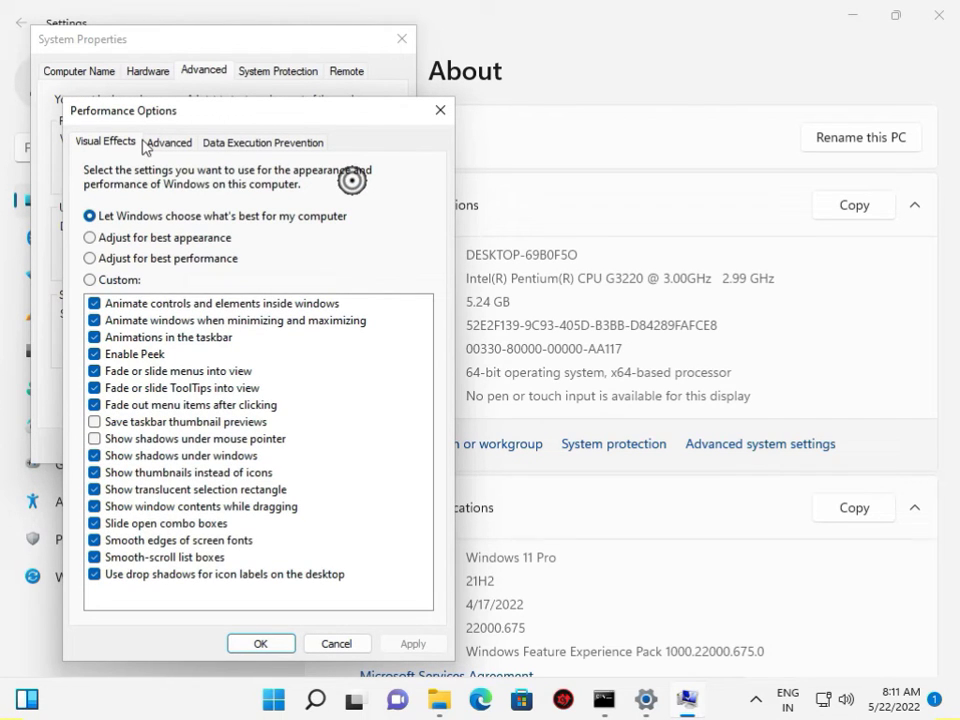
left_click(264, 142)
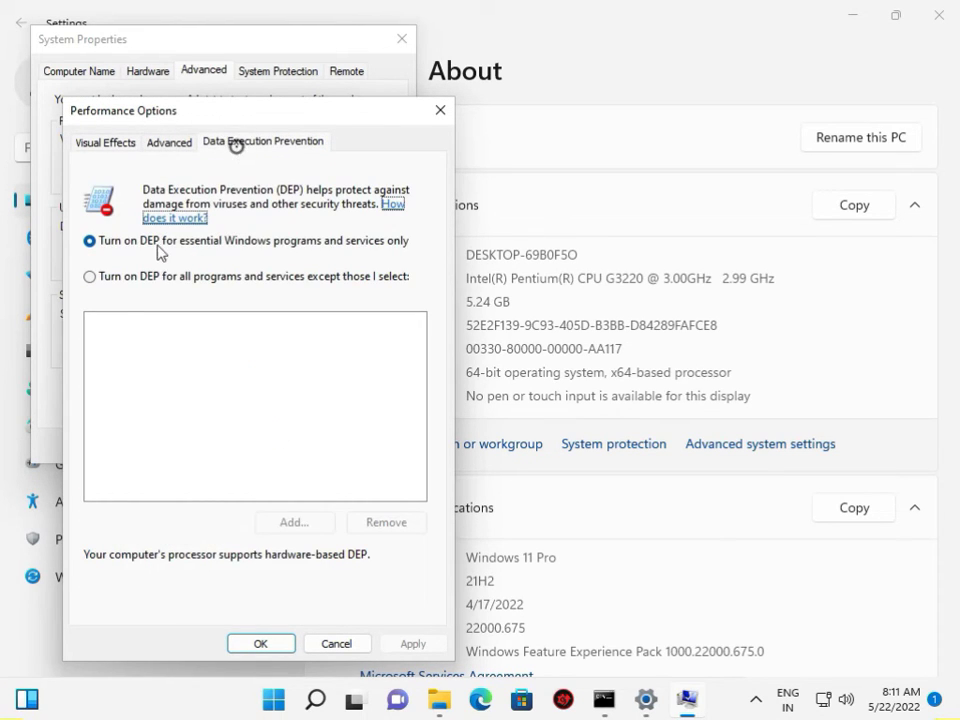
left_click(90, 276)
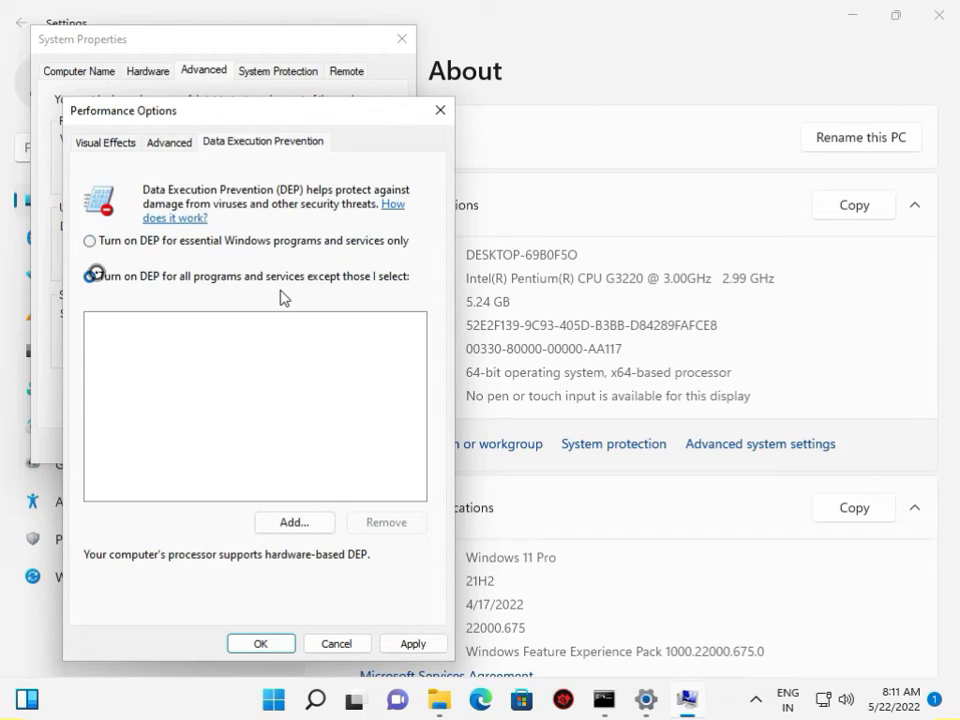
left_click(260, 644)
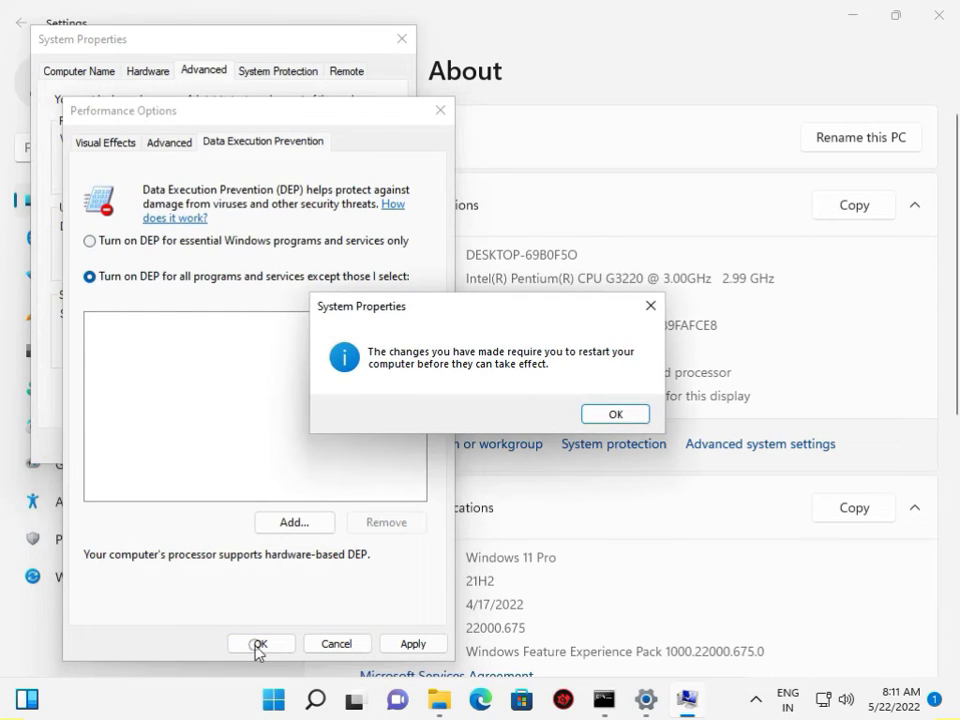
left_click(616, 412)
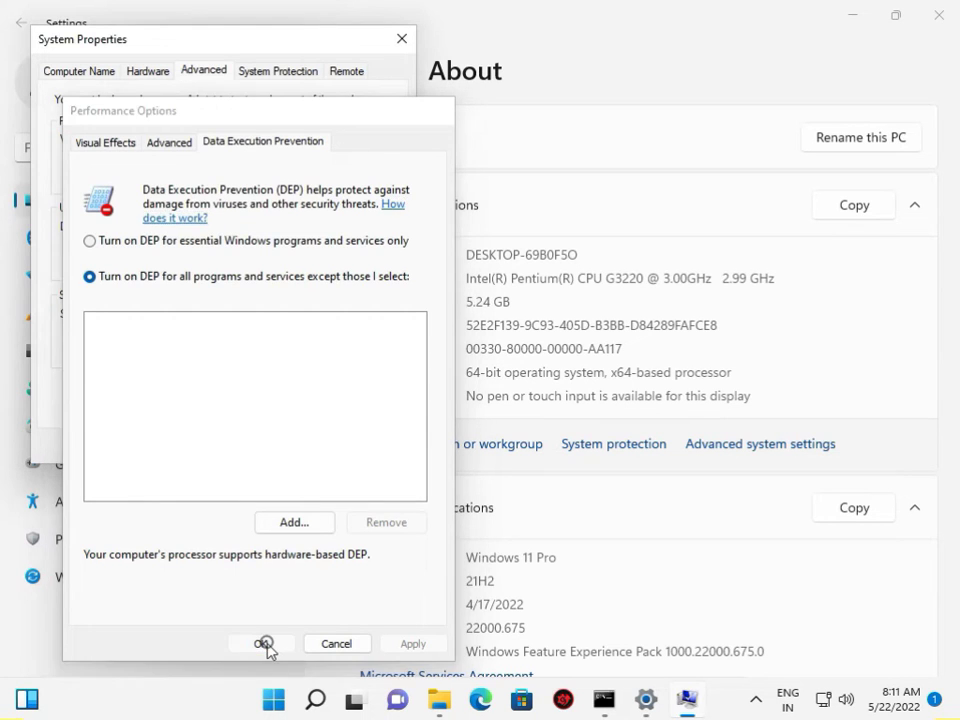
left_click(264, 644)
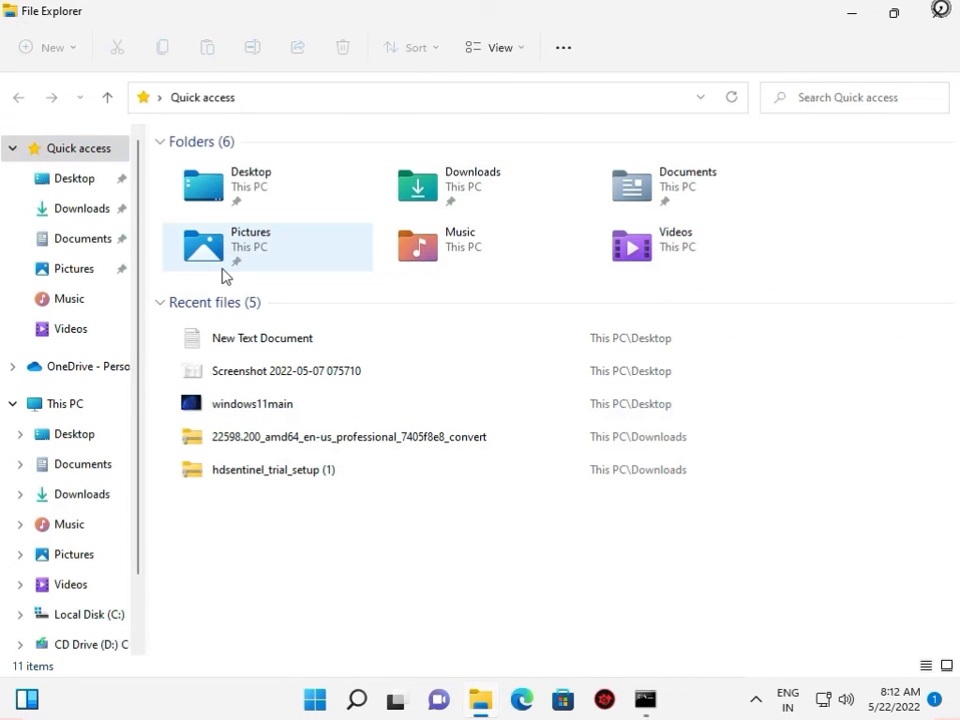
mouse_move(938, 16)
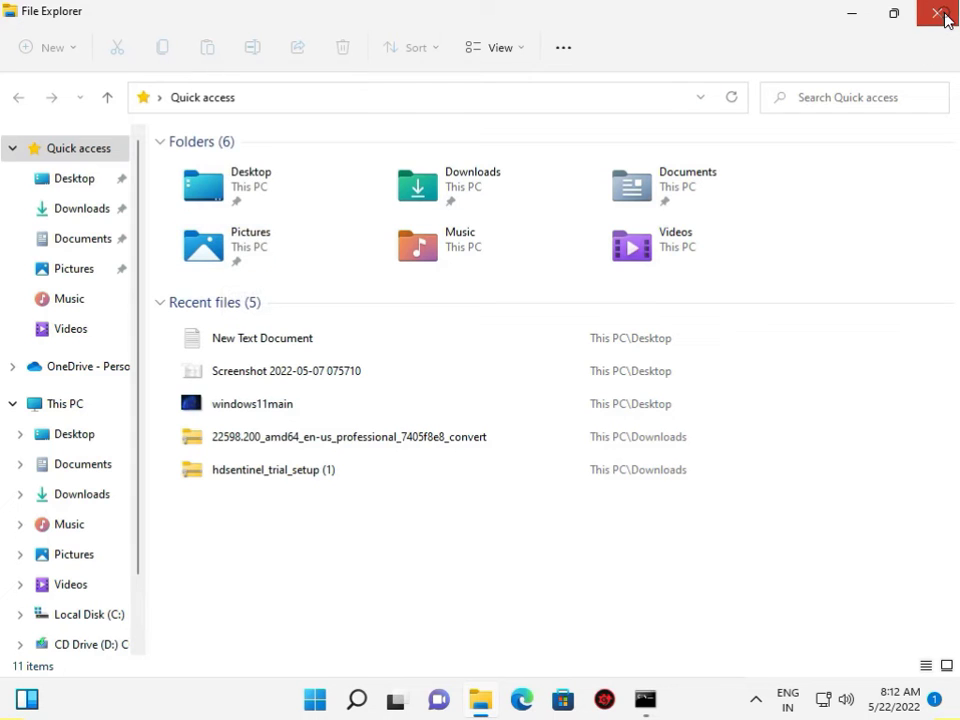
Step: Close File Explorer and launch Settings from the Start menu
left_click(938, 16)
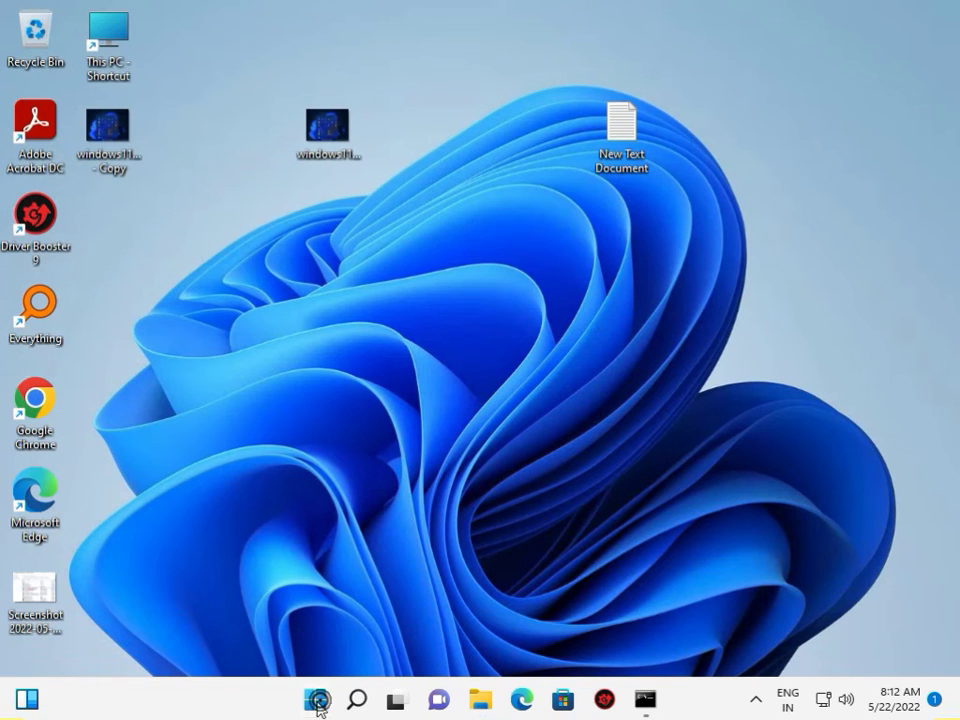
left_click(314, 700)
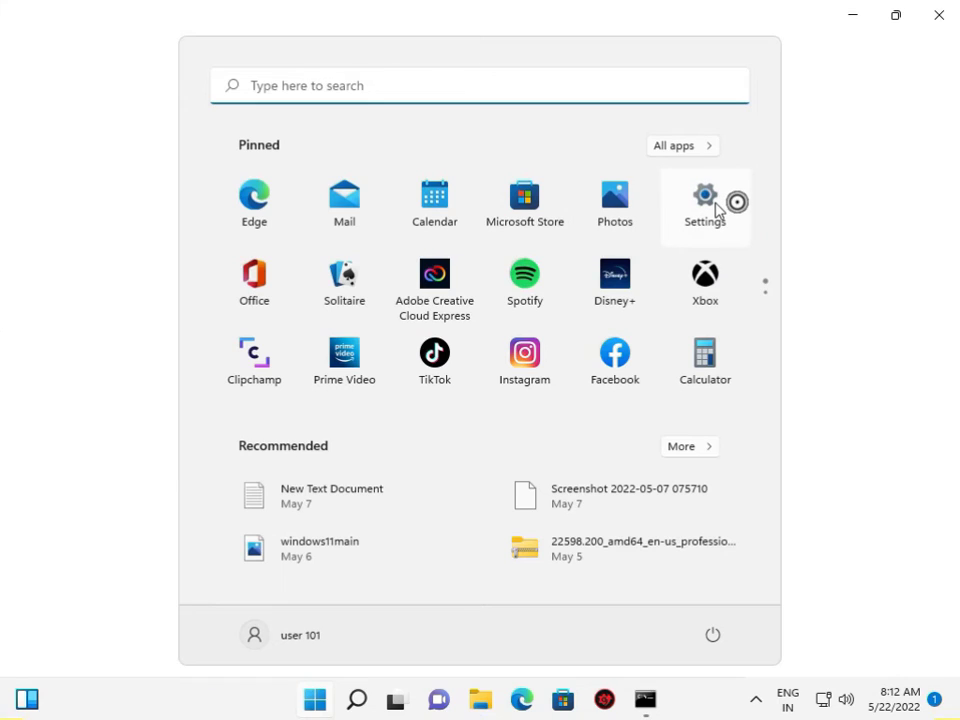
left_click(704, 200)
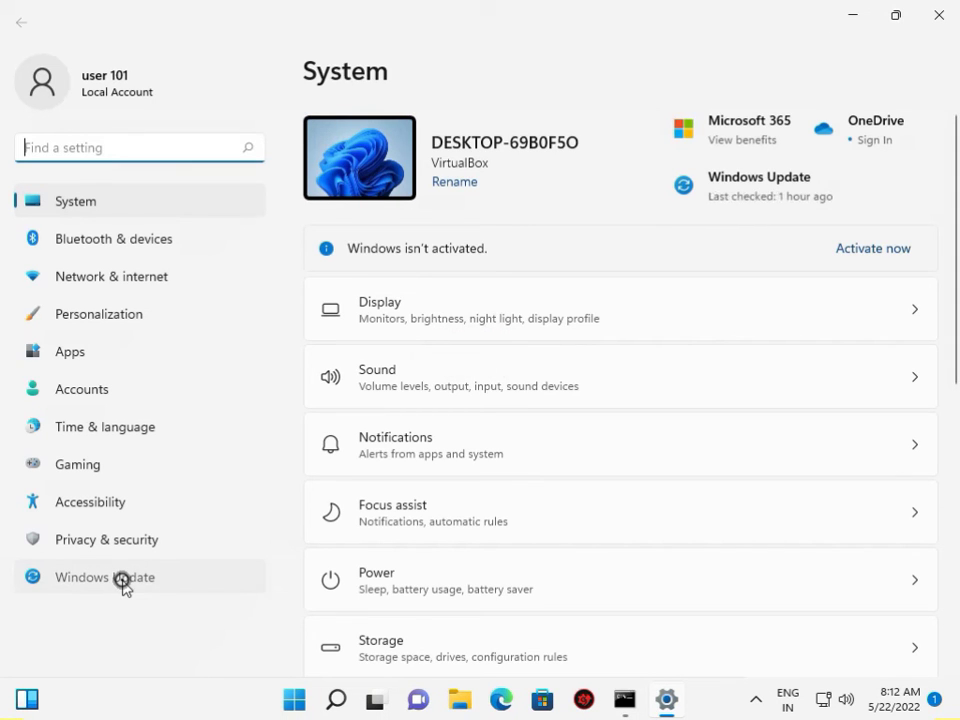
Step: Go to Windows Update in Settings and scroll through its advanced options
left_click(104, 576)
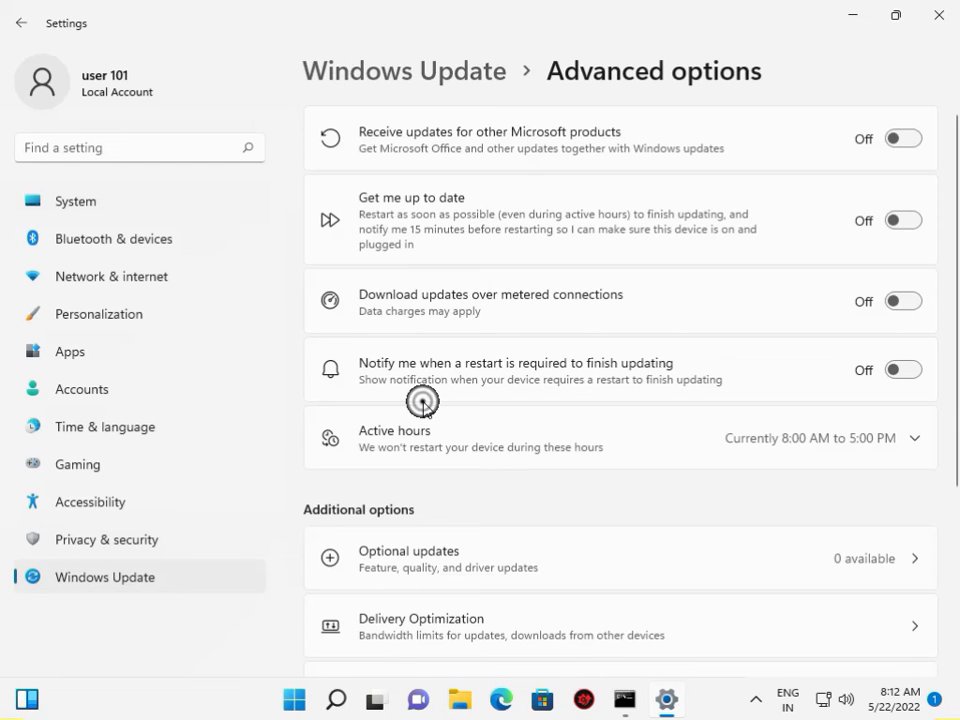
scroll("down", 3)
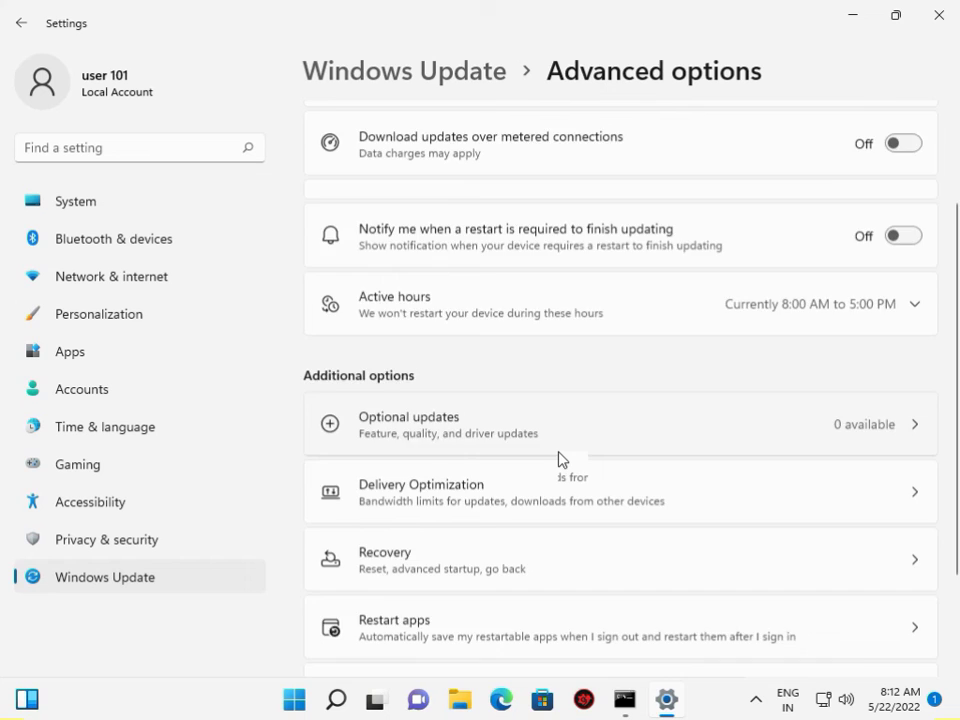
scroll("up", 3)
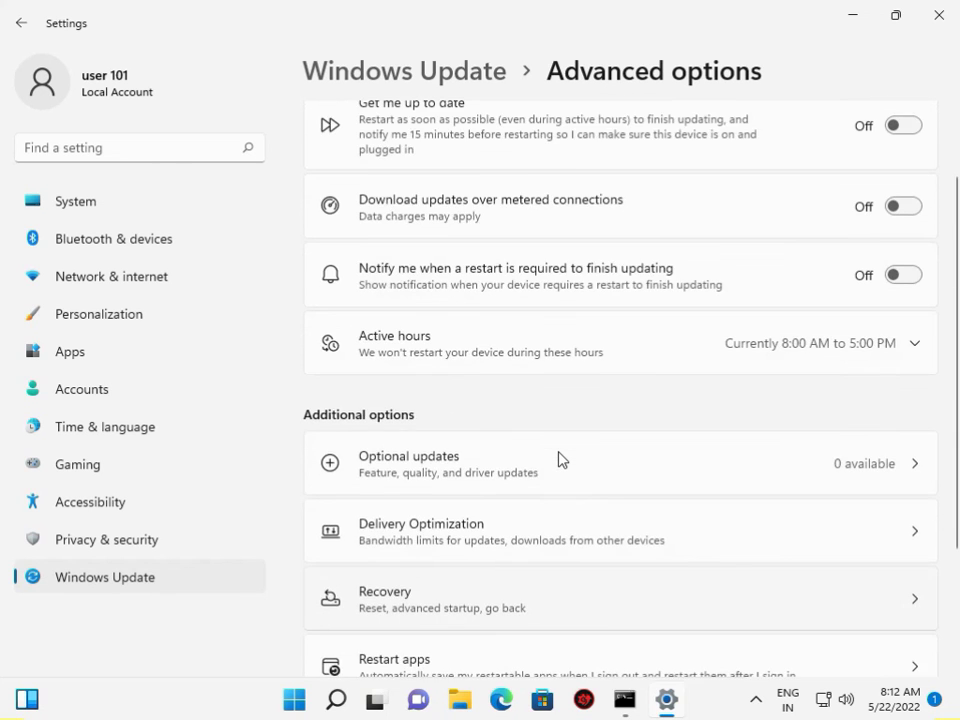
scroll("up", 3)
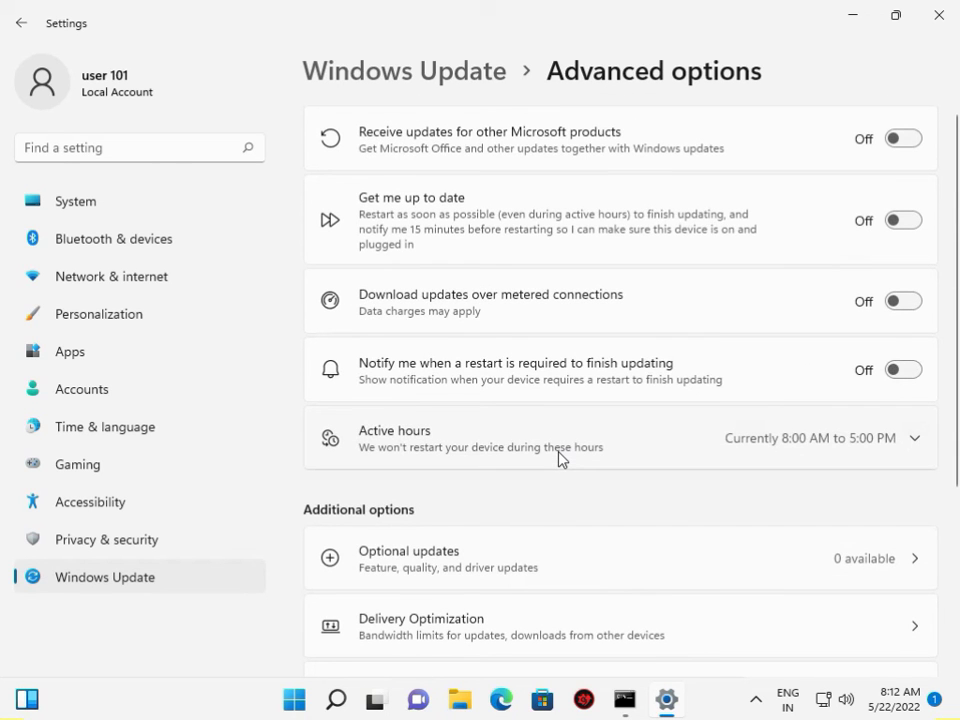
scroll("down", 3)
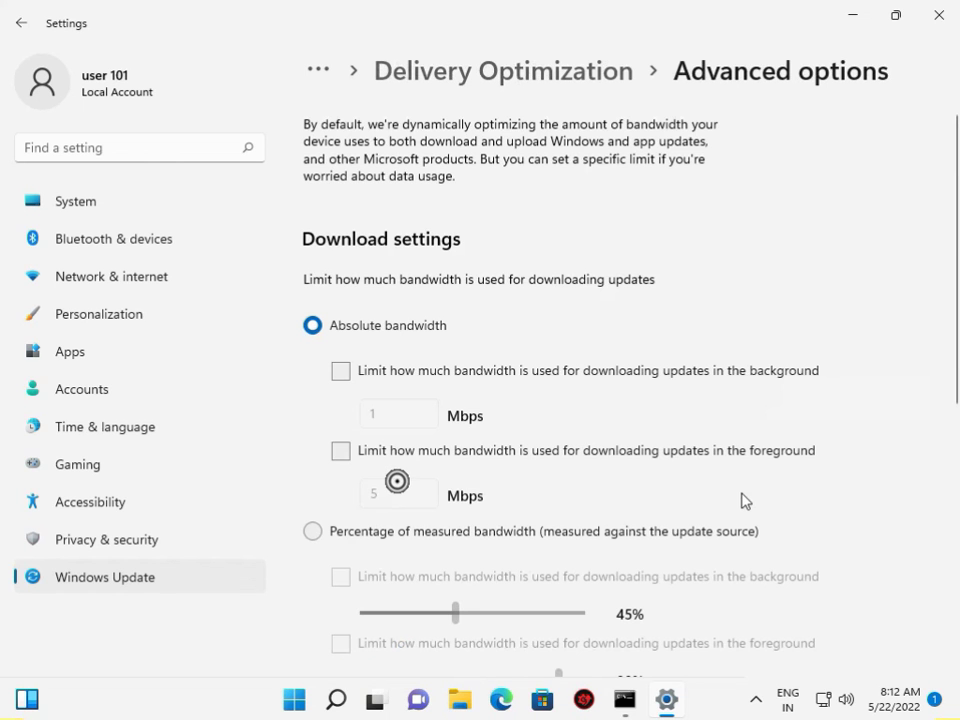
mouse_move(76, 200)
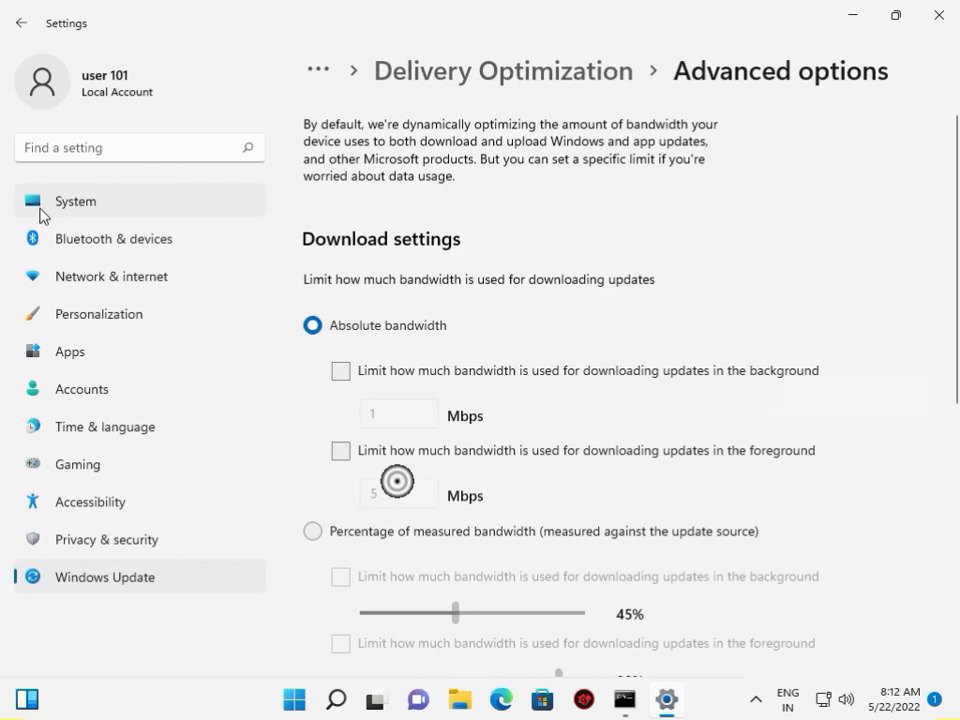
mouse_move(888, 52)
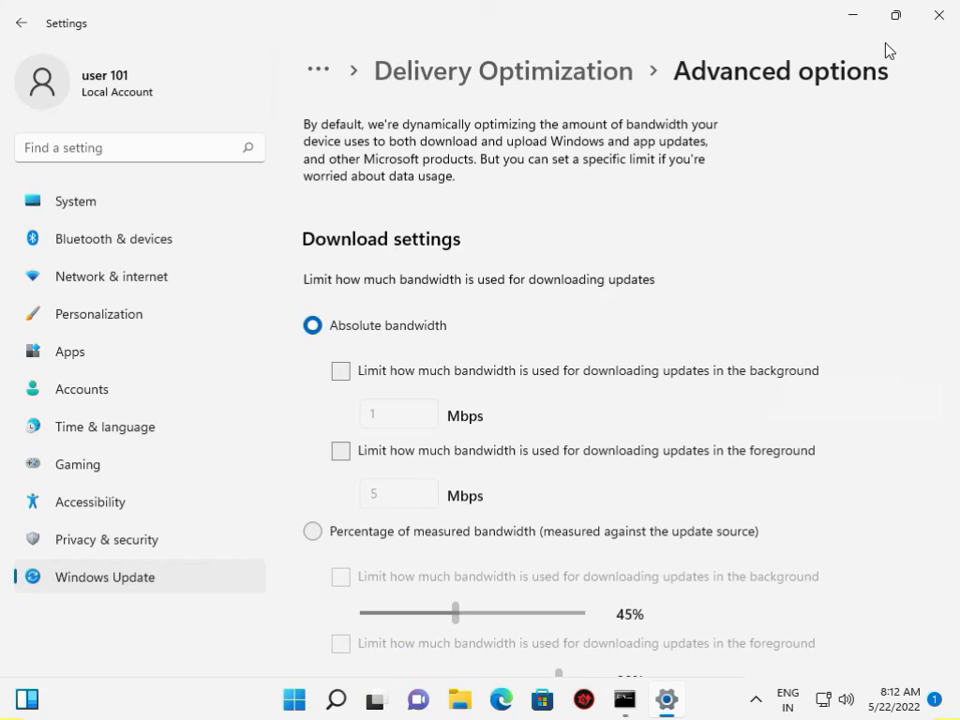